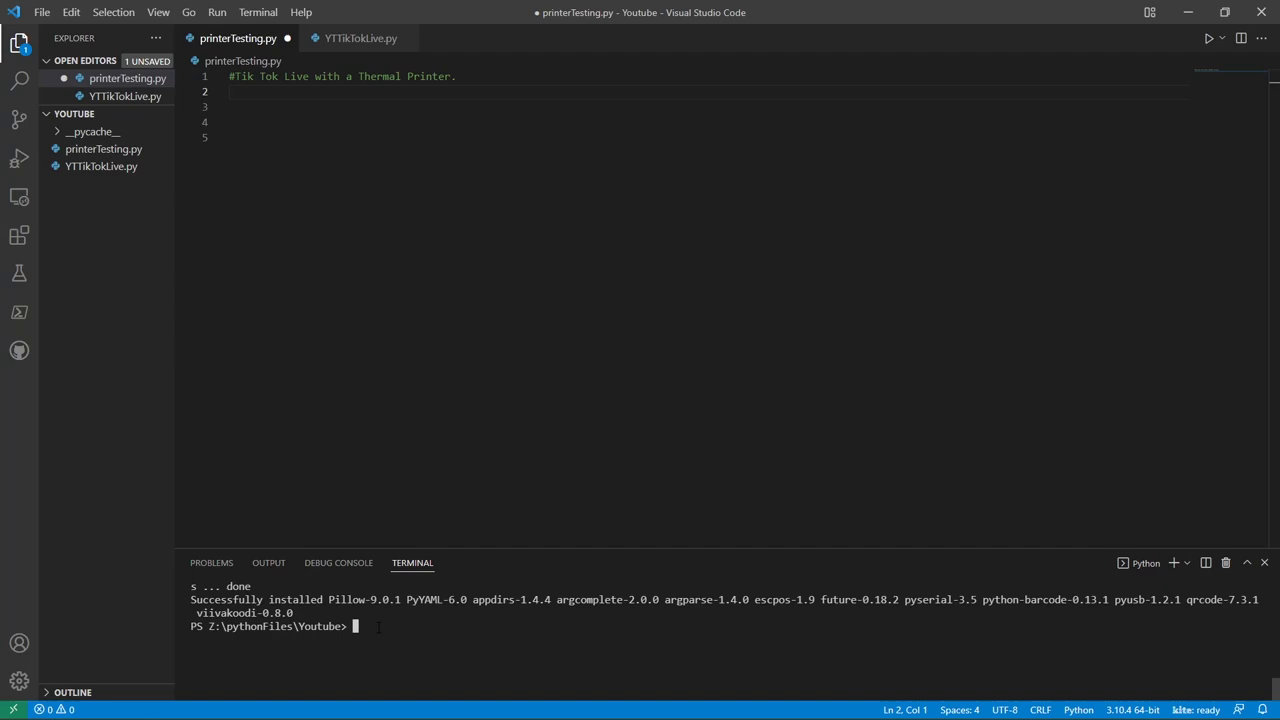
Step: Install the escpos package with 'pip install escpos' in the integrated terminal
type("pip")
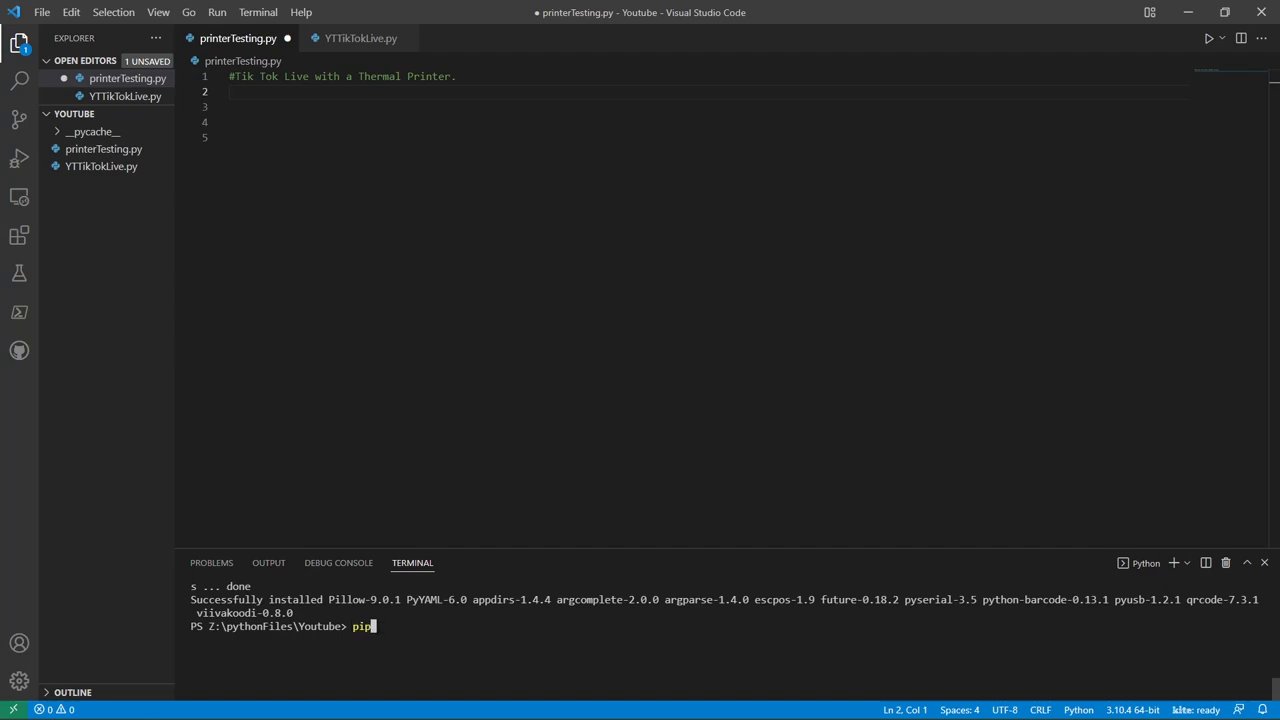
type("in")
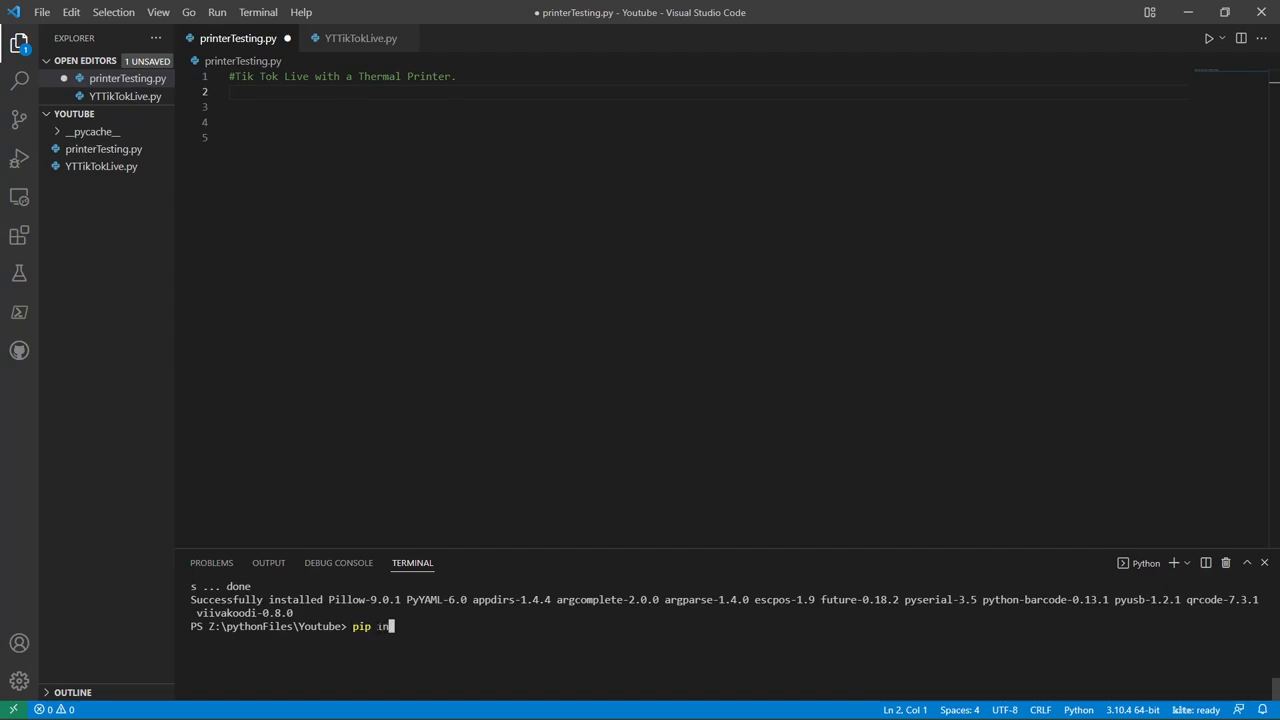
type("stall")
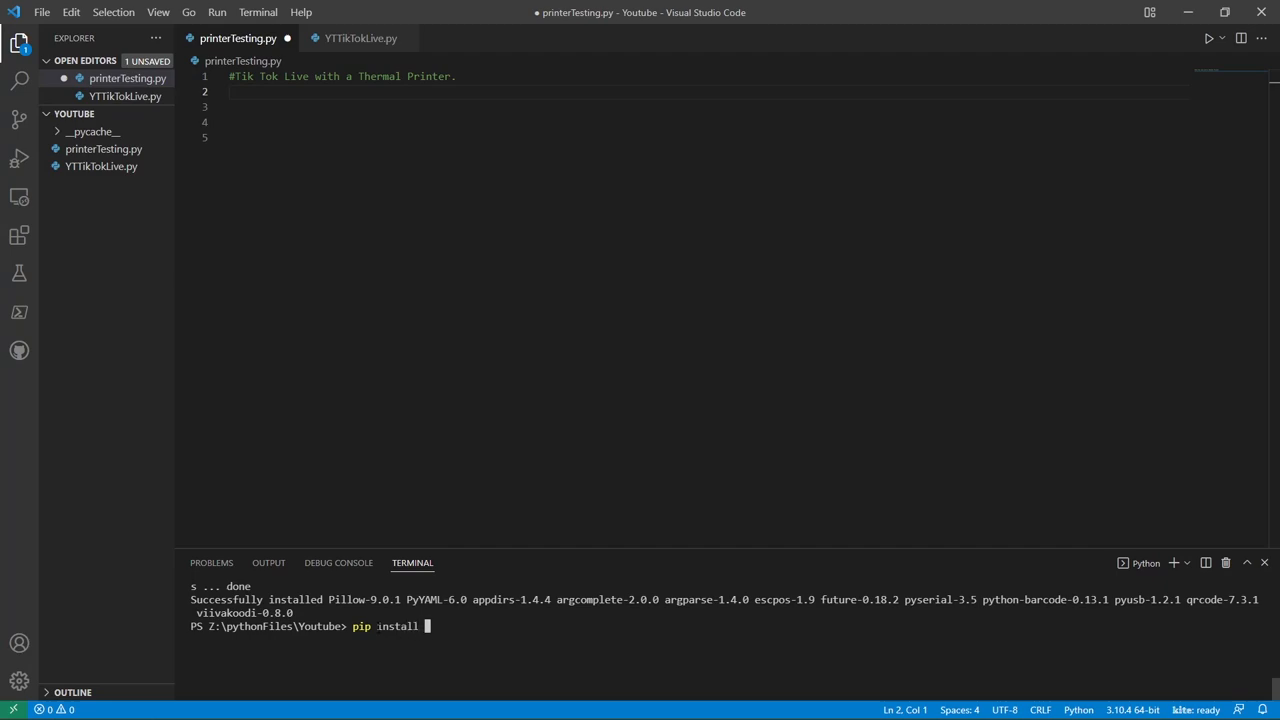
type("escpos")
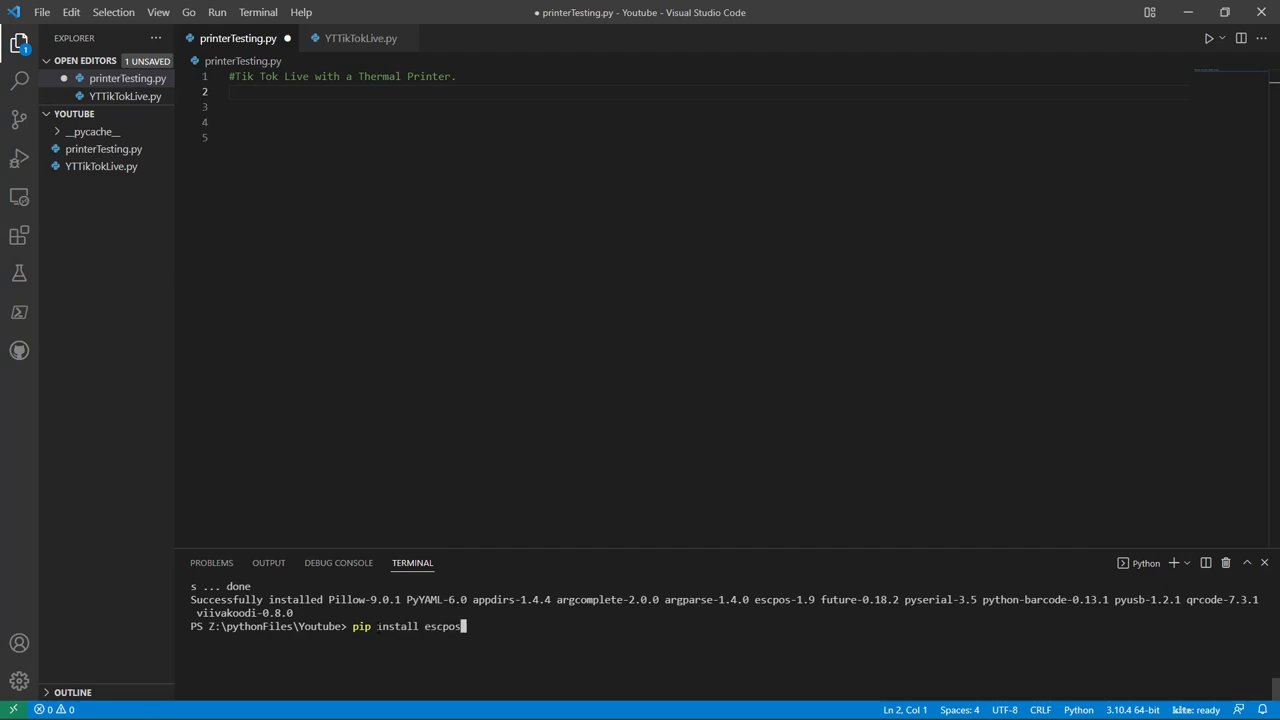
key("Enter")
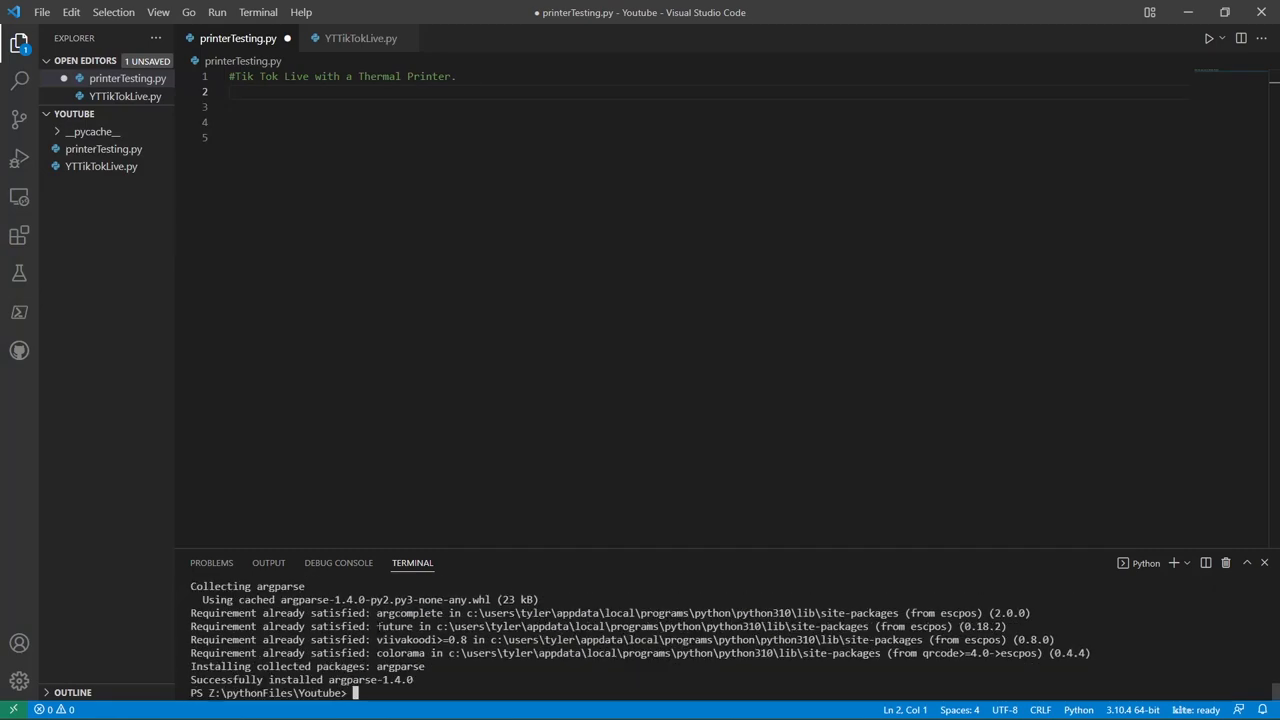
Step: Install the TikTokLive package with 'pip install TikTokLive'
type("pip")
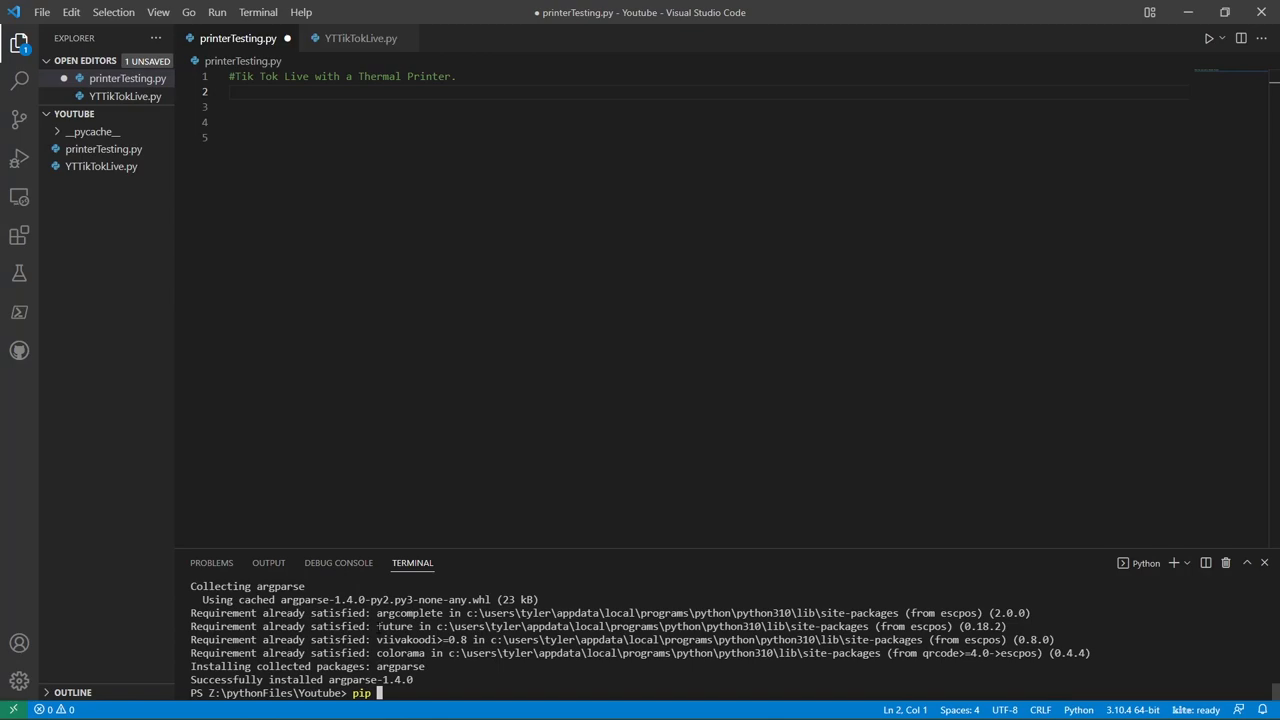
type("install")
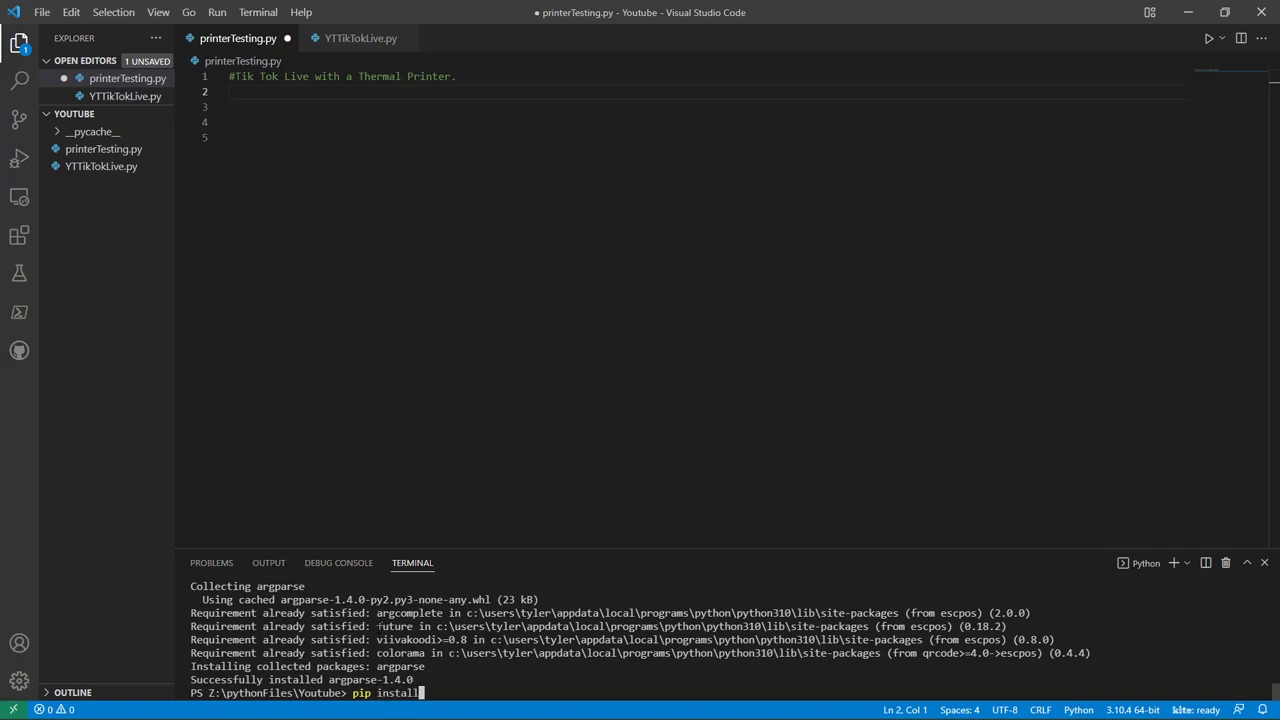
type("TikTok")
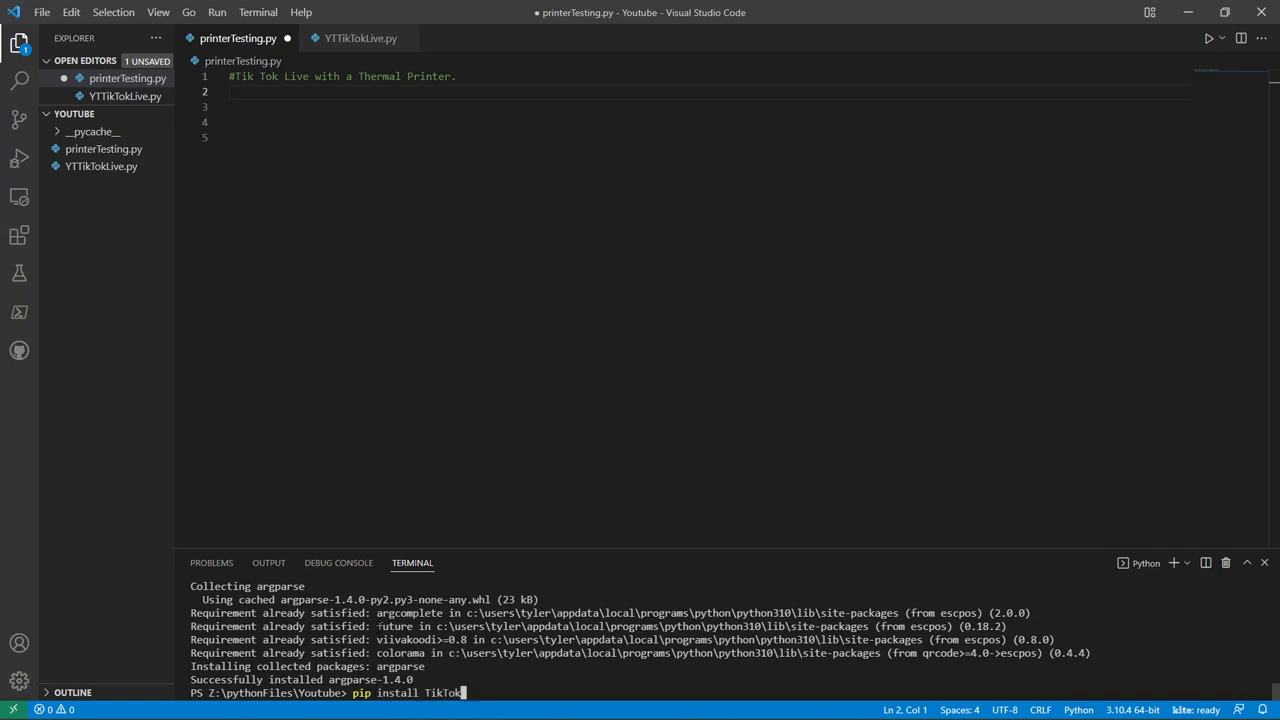
type("Live")
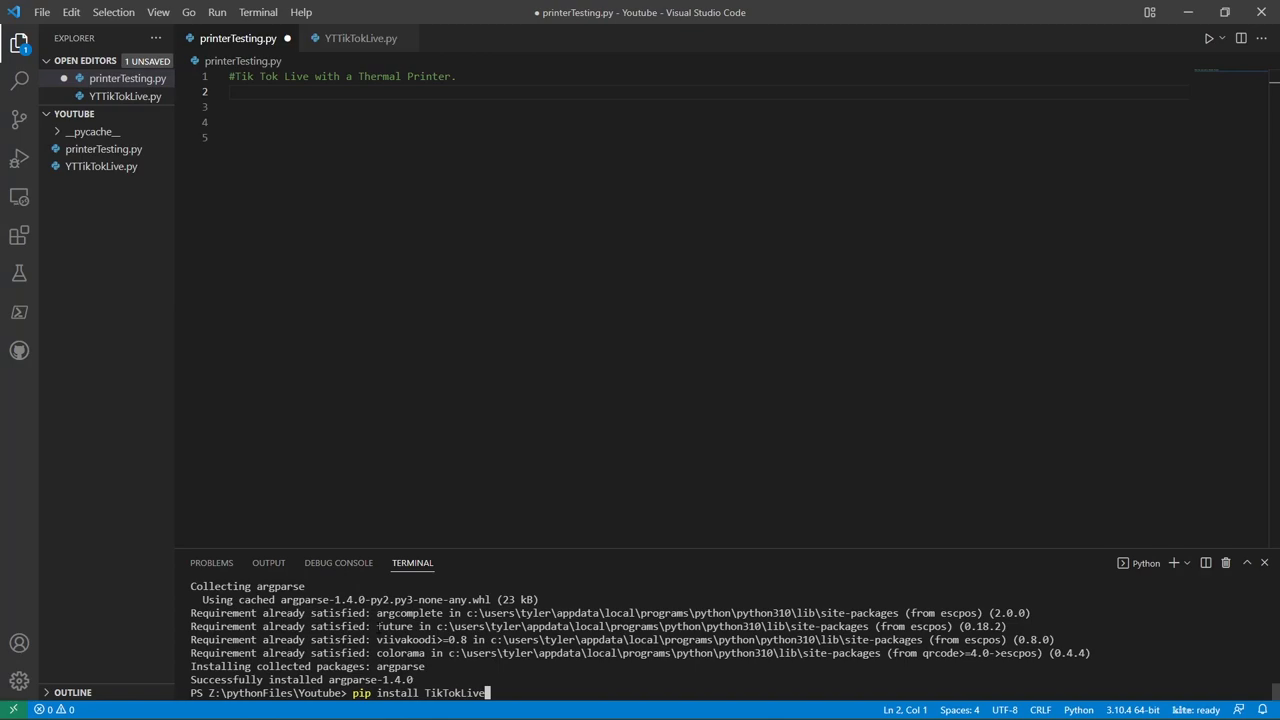
key("Enter")
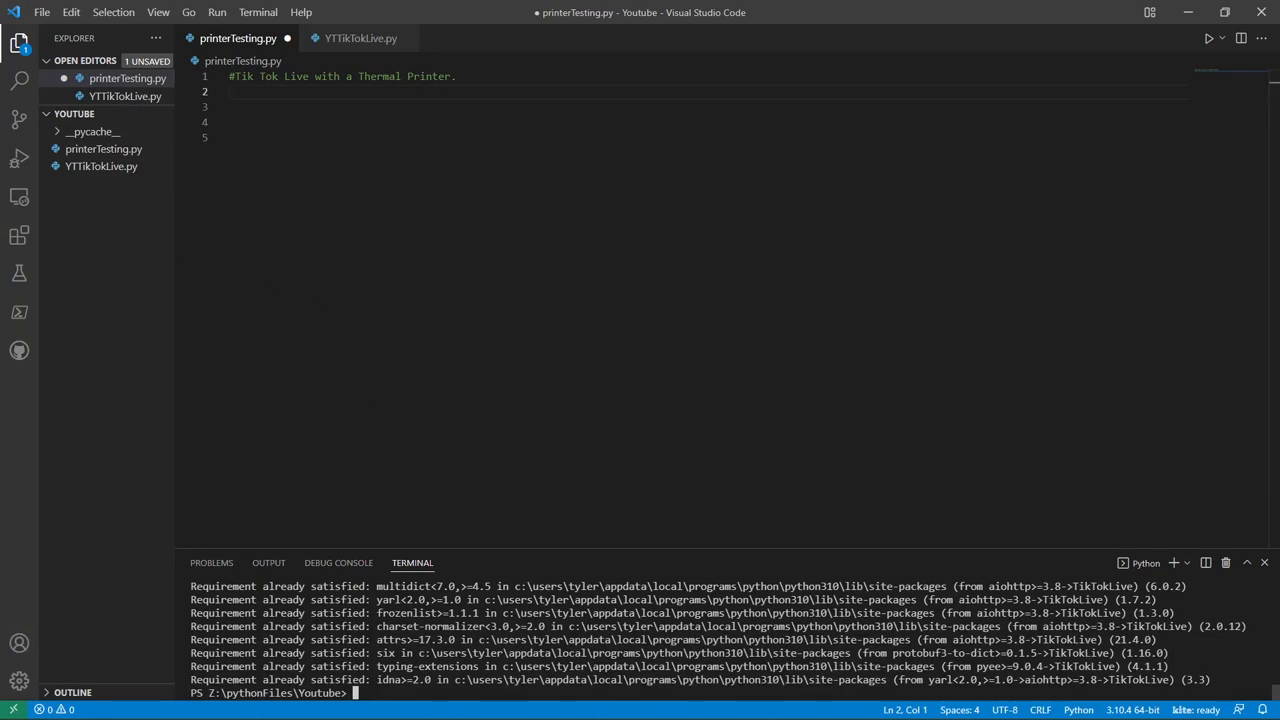
Step: Import Usb from escpos.printer and add the TM-T88III docstring and p = Usb(0x04b8, 0x0202, 0, profile="TM-T88III")
type("from escpos.printer import Usb")
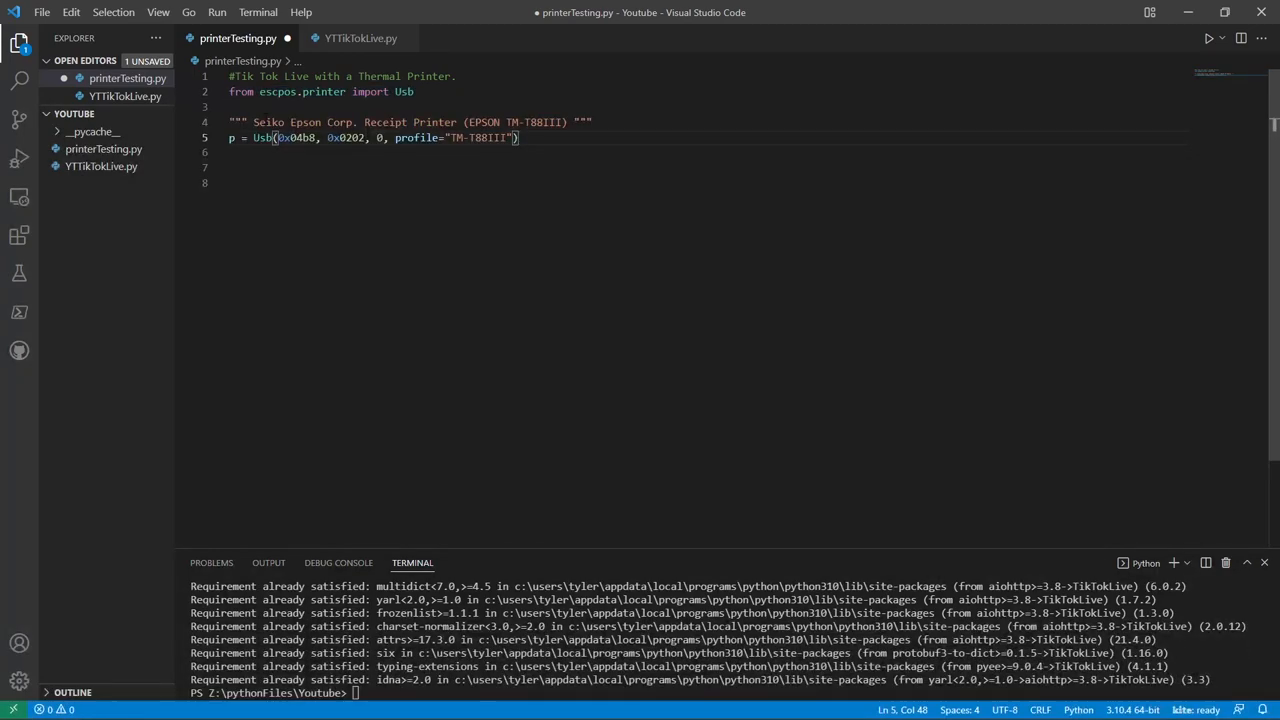
left_click_drag(256, 122, 572, 122)
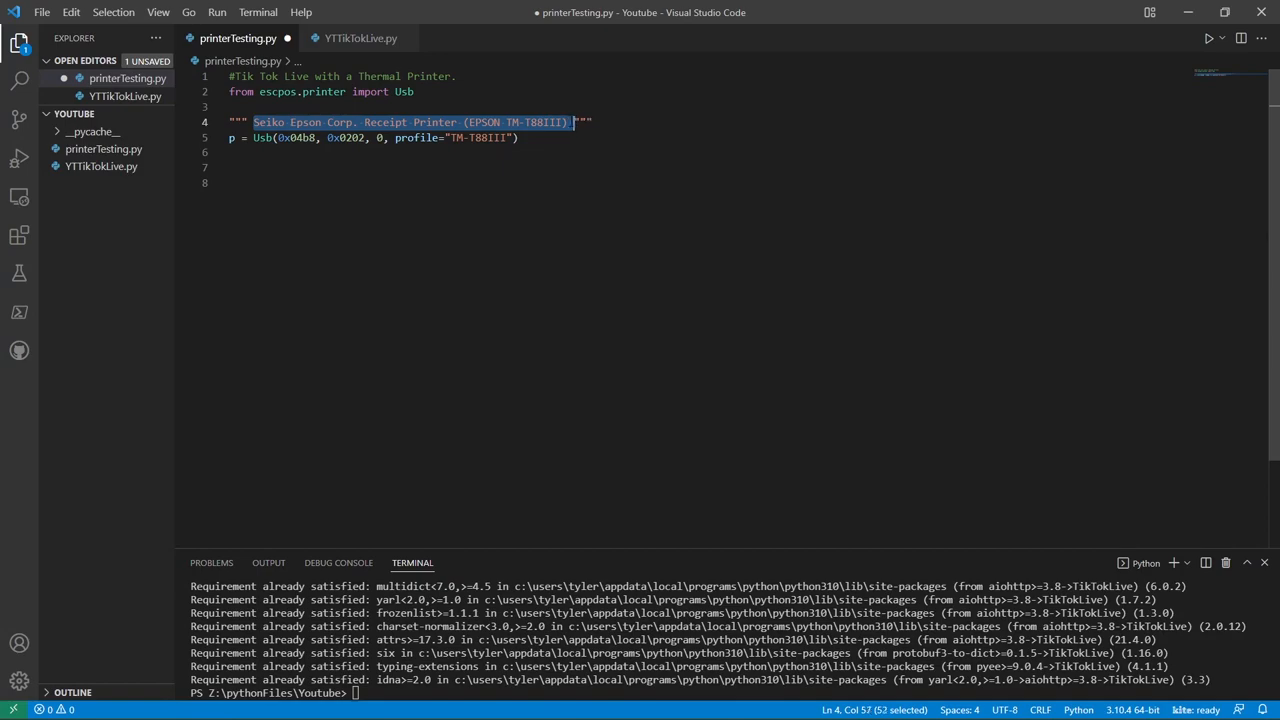
double_click(268, 122)
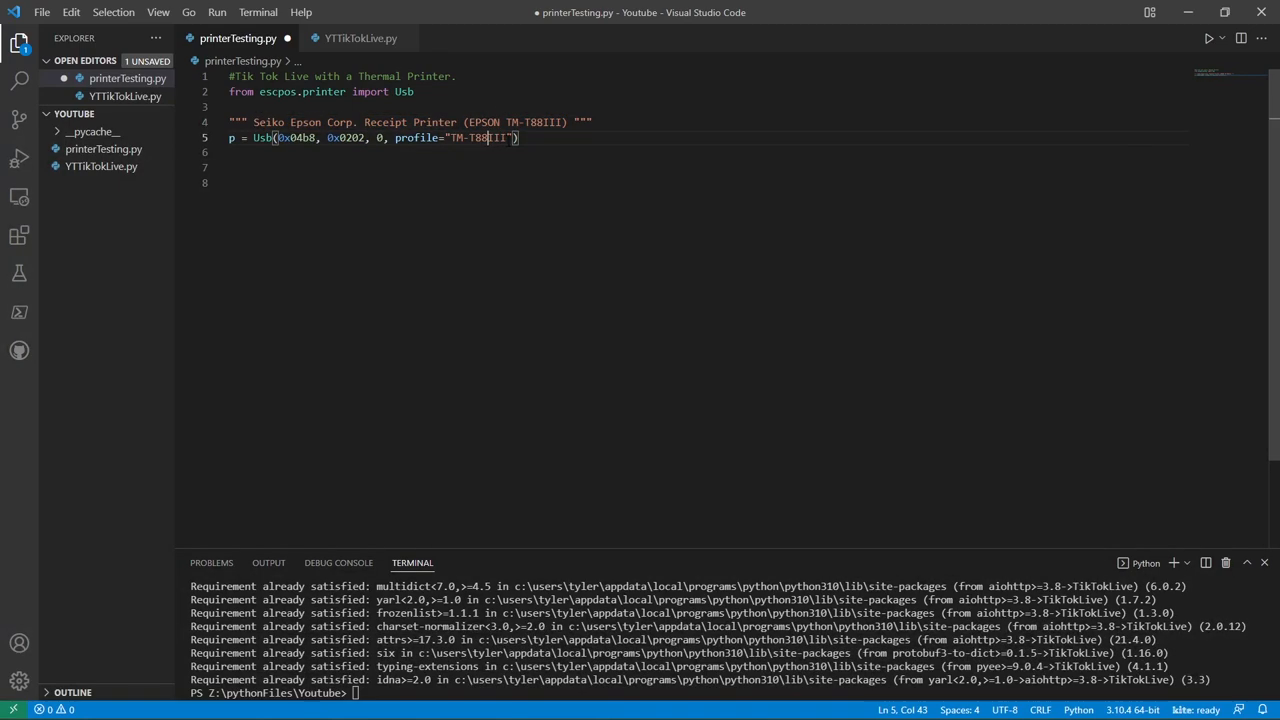
left_click_drag(376, 136, 518, 136)
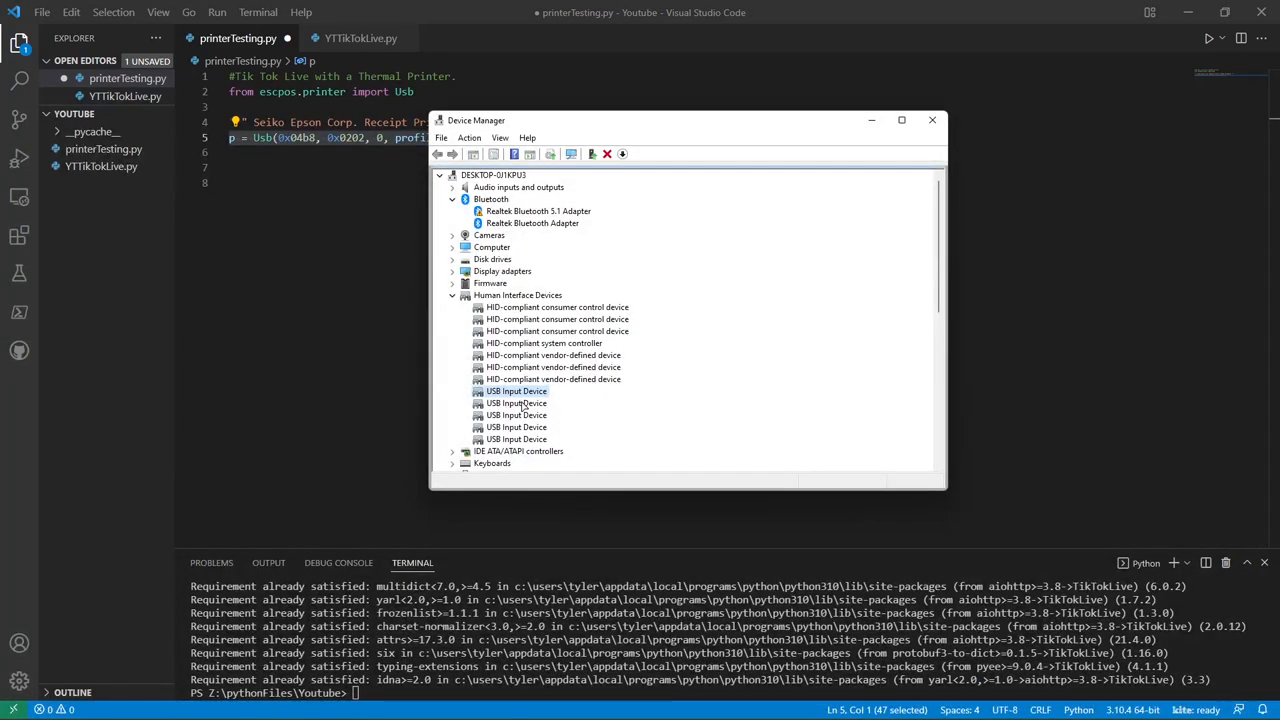
Step: Inspect the USB Input Device's Details properties under Human Interface Devices
scroll("down", 3)
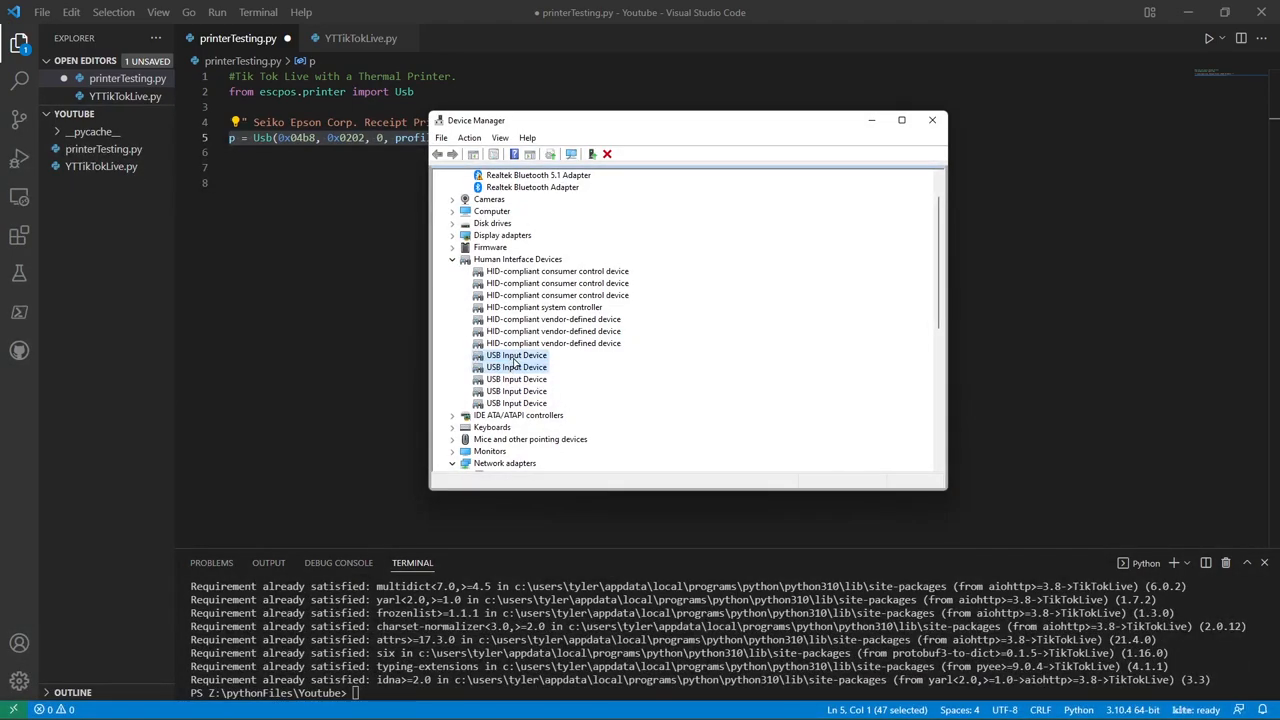
right_click(516, 356)
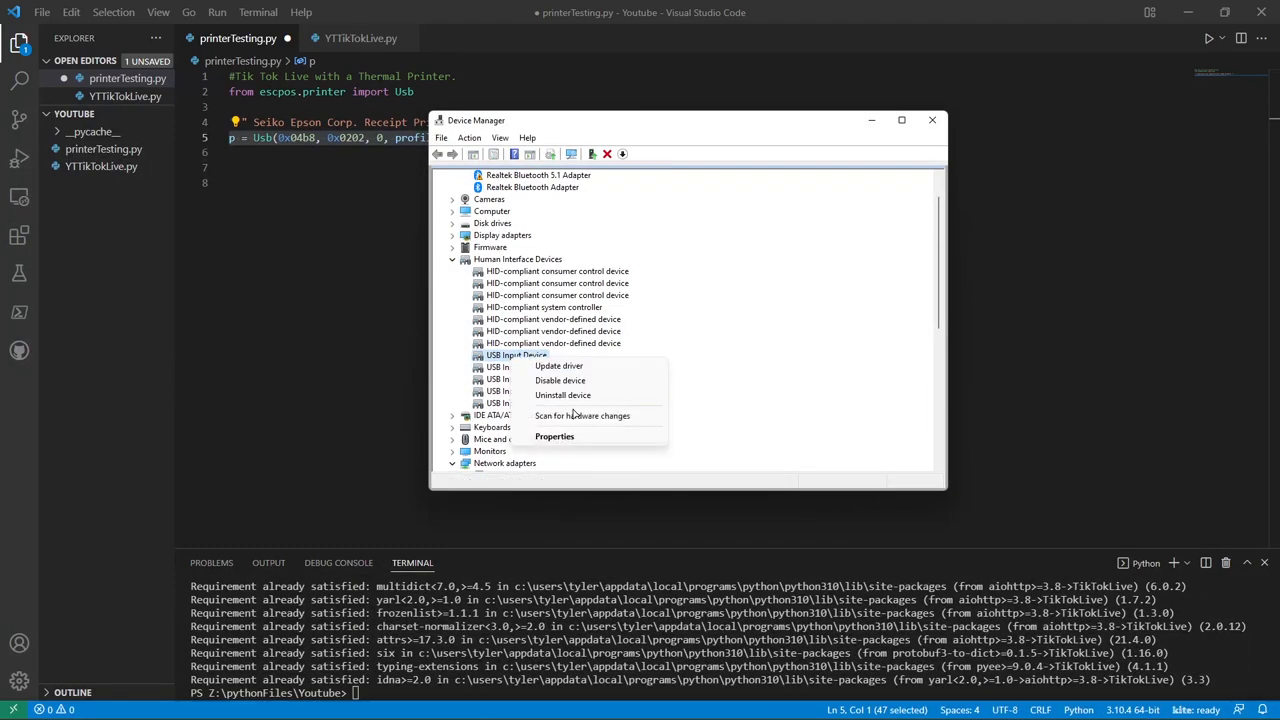
left_click(554, 436)
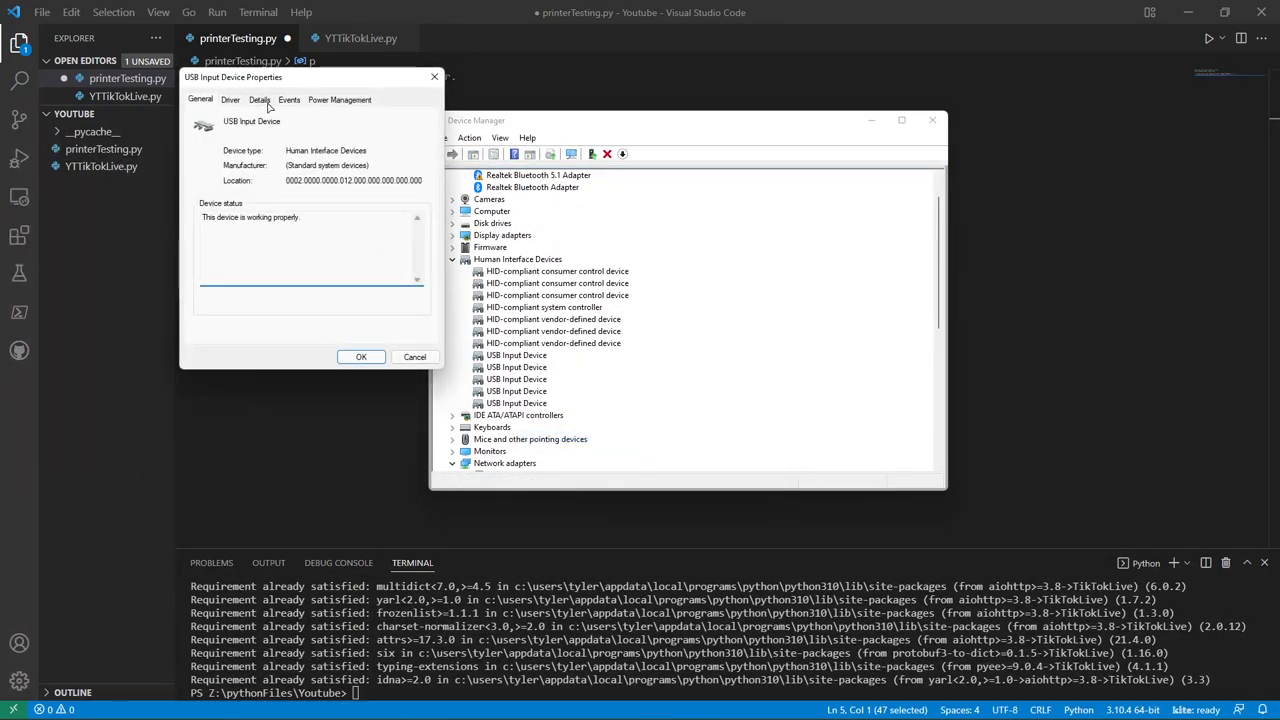
left_click(260, 100)
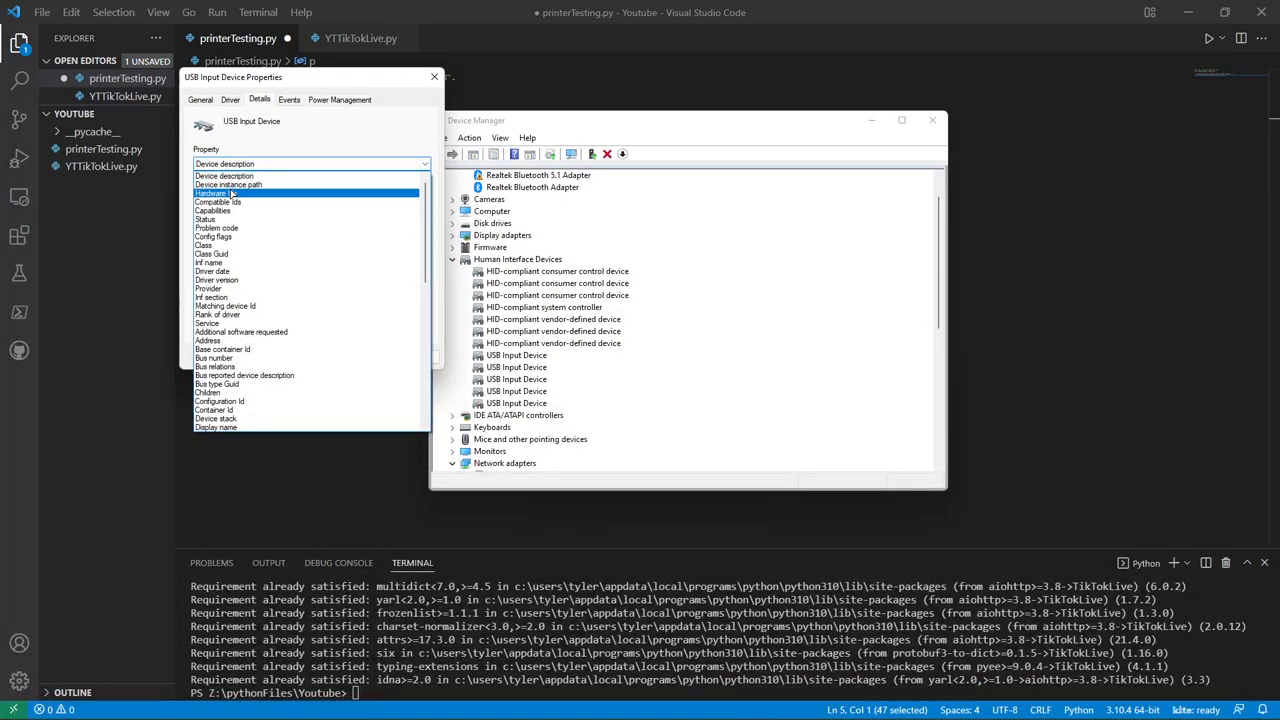
left_click(220, 192)
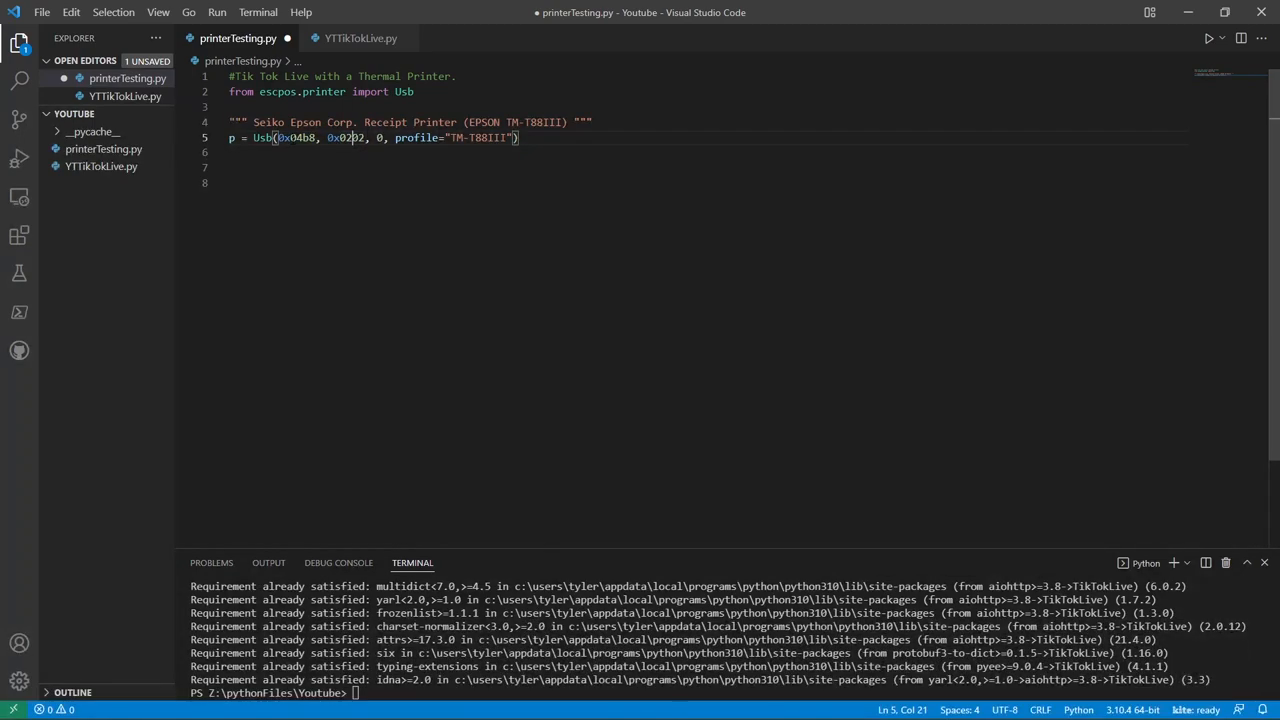
Step: Trim the Usb line to just the vendor and product IDs 0x04b8, 0x0202
double_click(344, 136)
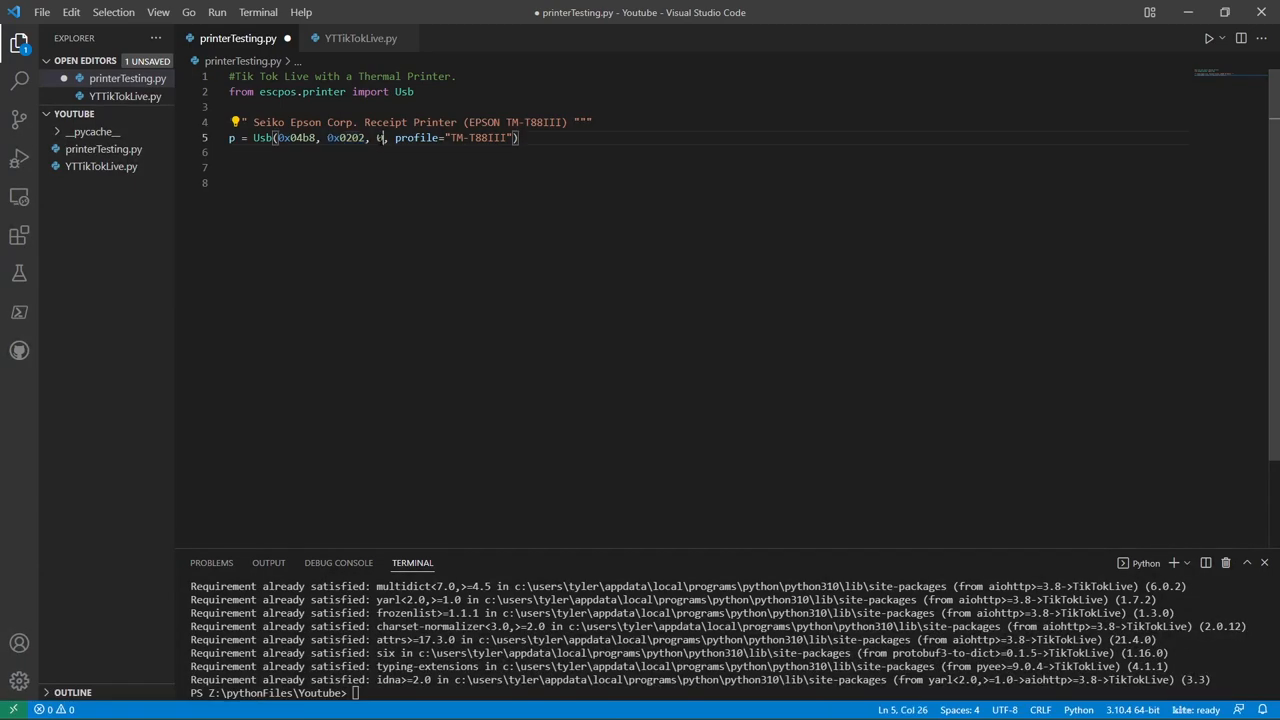
left_click_drag(376, 136, 504, 136)
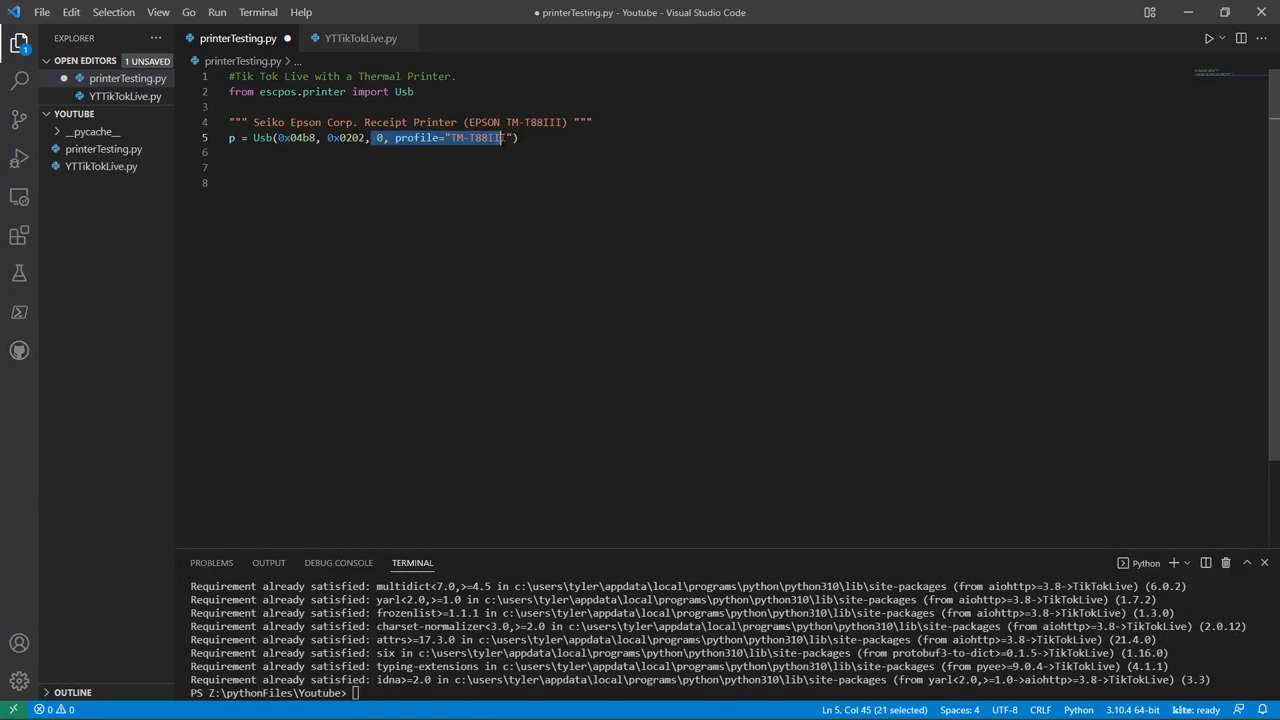
key("Delete")
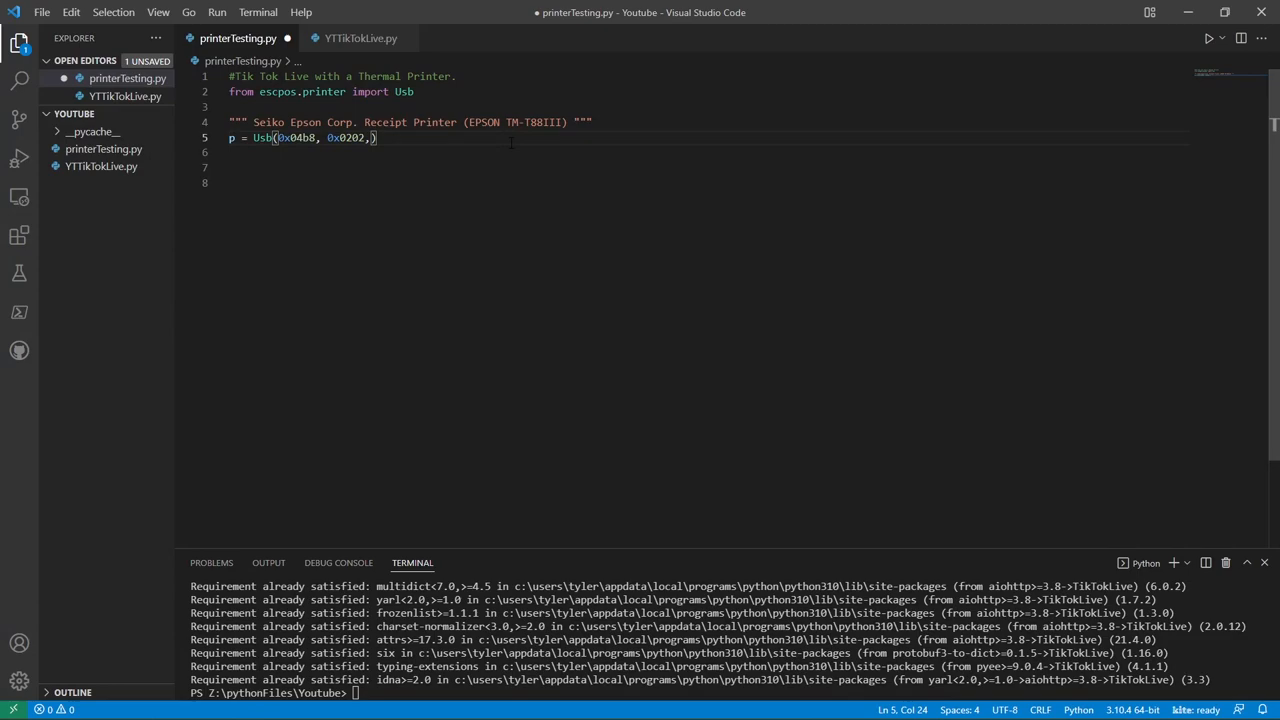
key("Backspace")
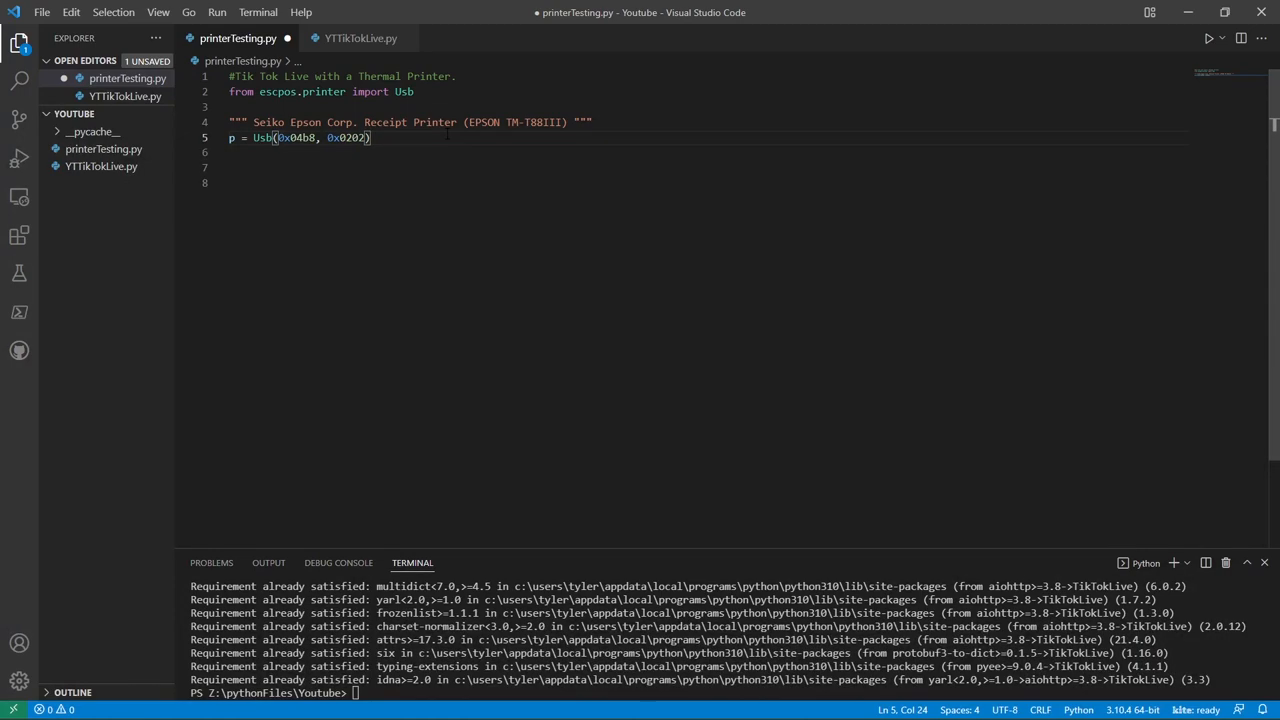
Step: Add p.text("Hello World\n") and p.image("logo.gif") below the Usb line
key("Enter")
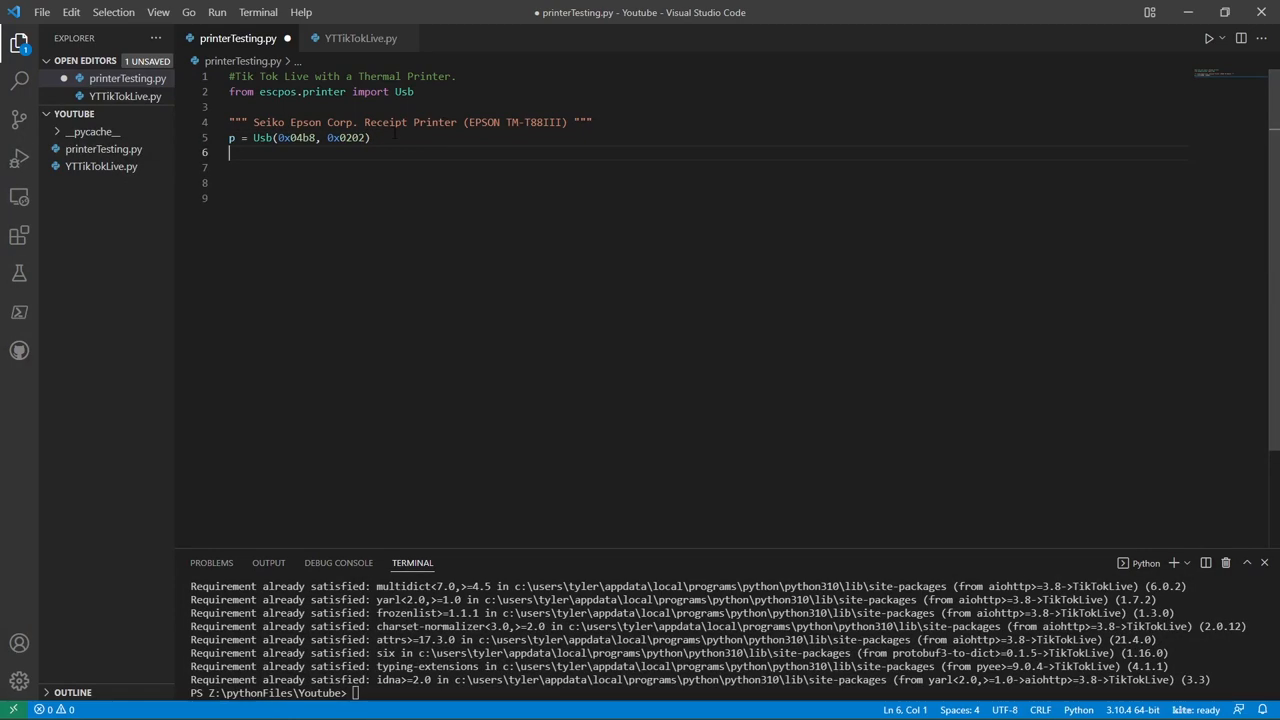
type("p.text(\"Hello World\\n\")")
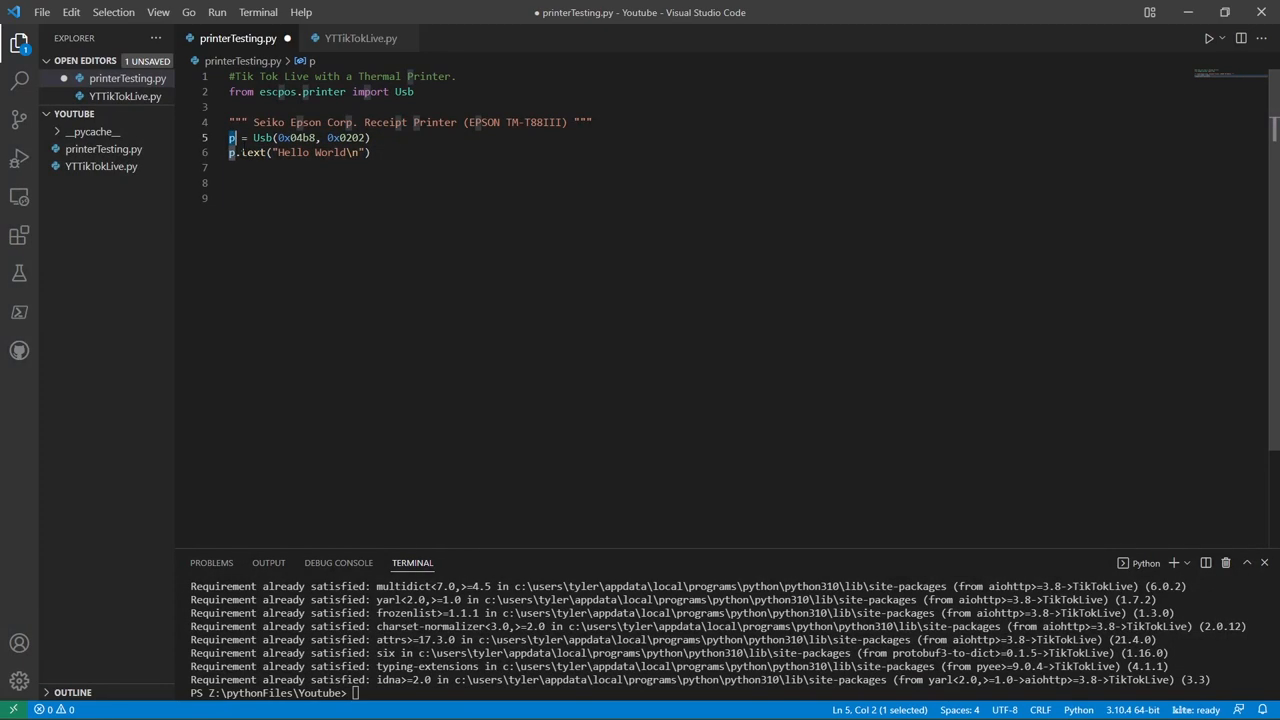
mouse_move(250, 152)
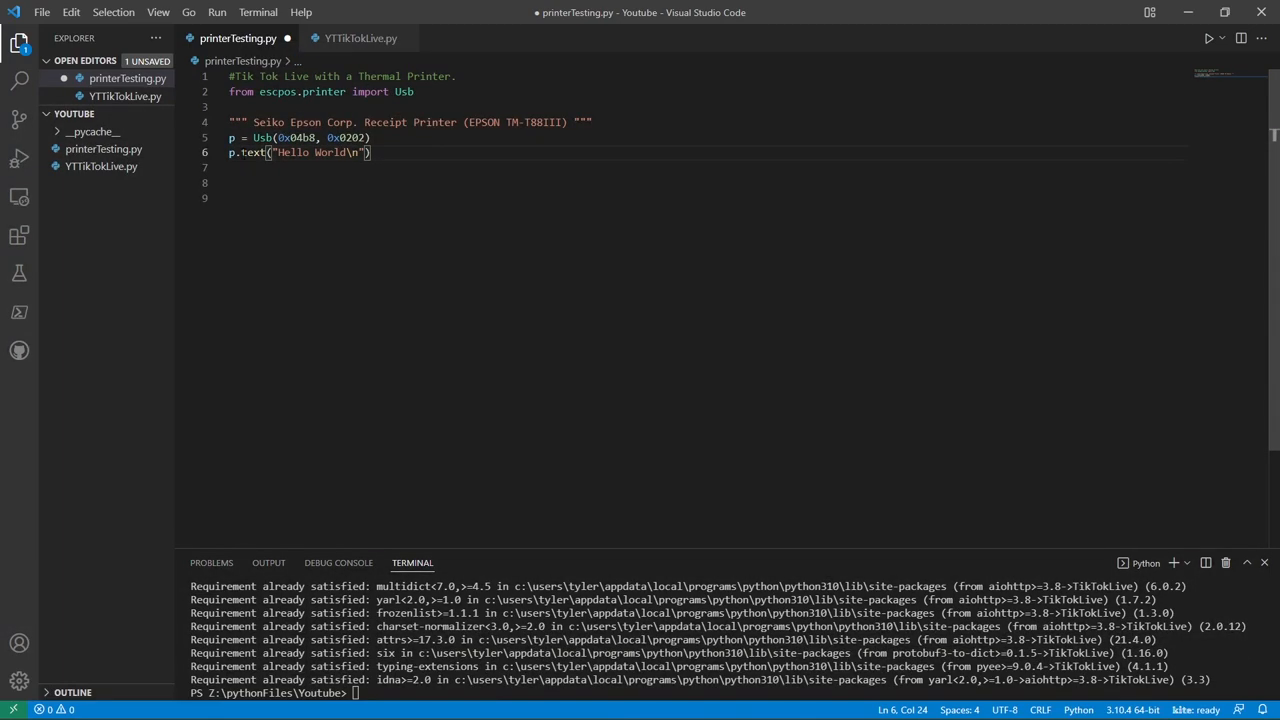
mouse_move(252, 152)
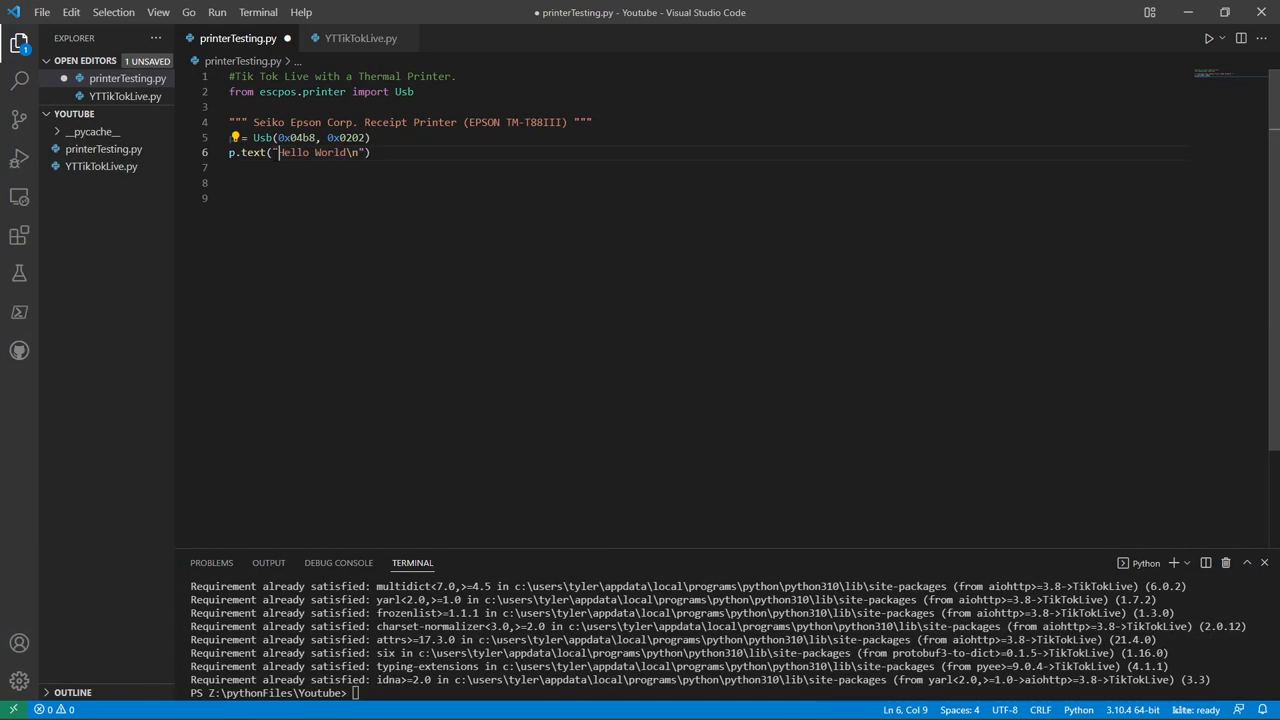
double_click(292, 152)
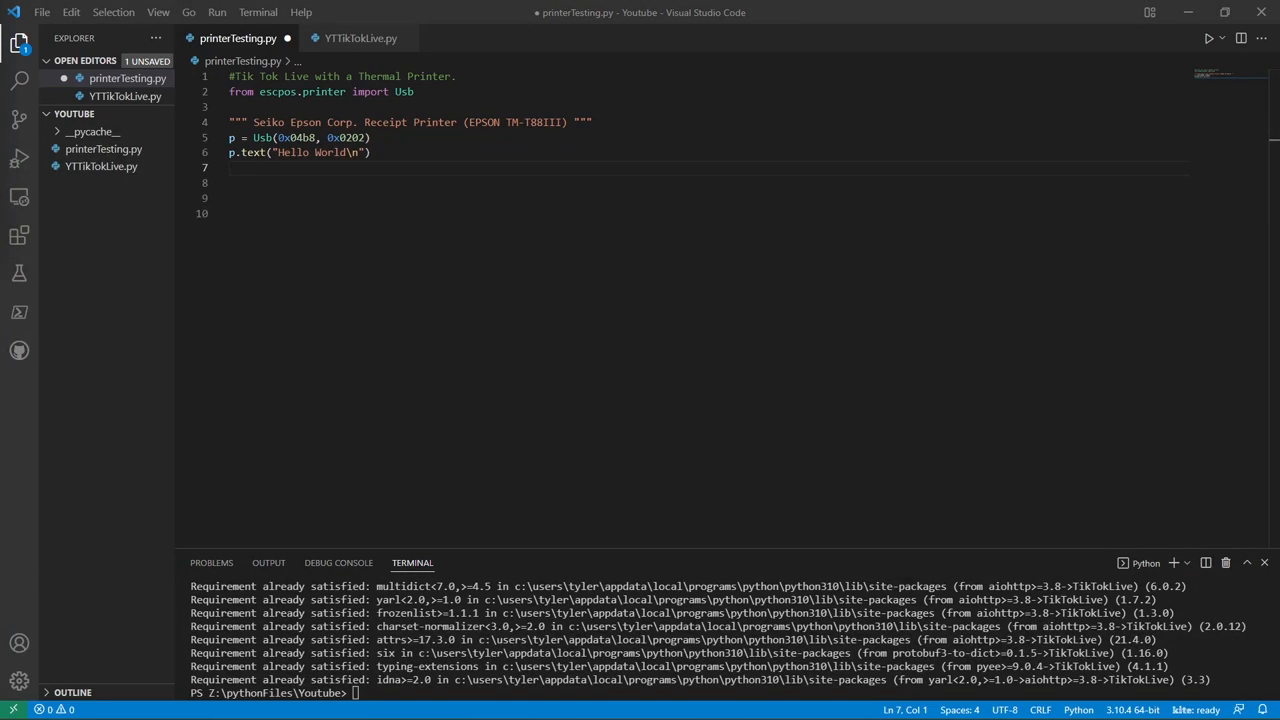
type("p.image(\"logo.gif\")")
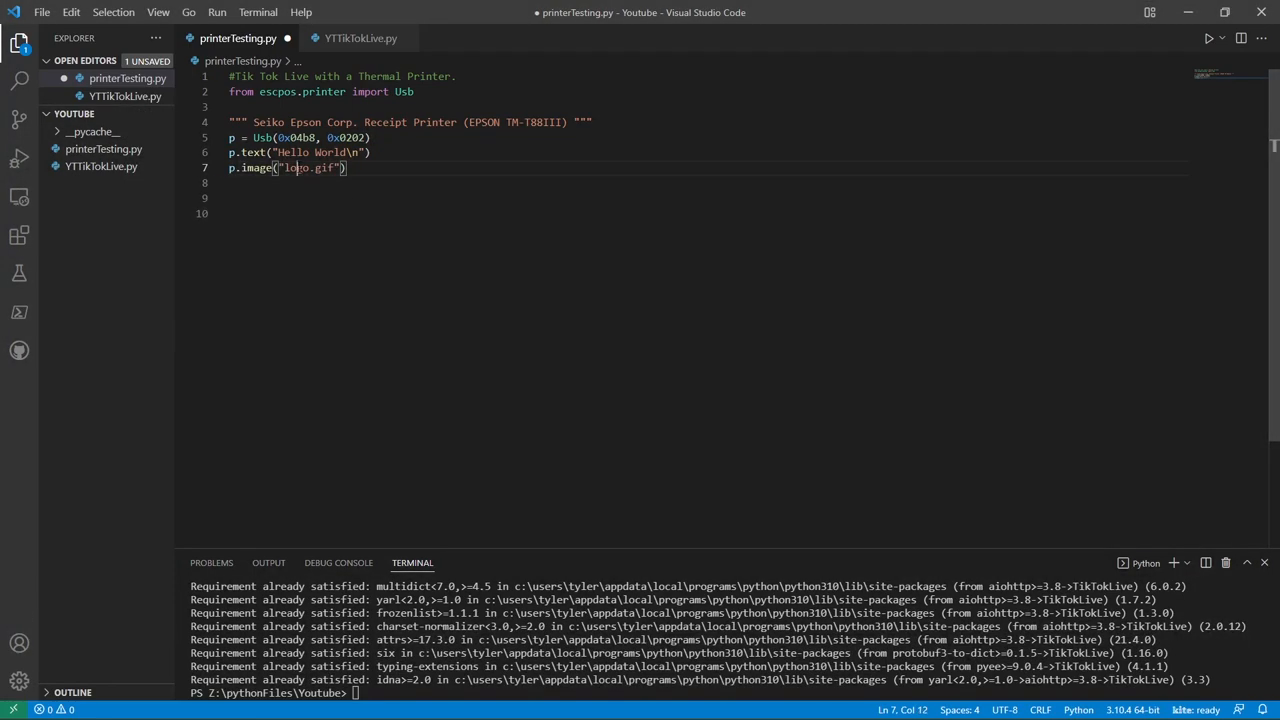
Step: Add p.cut() and replace the script with the escpos Network("192.168.1.100") example
double_click(296, 168)
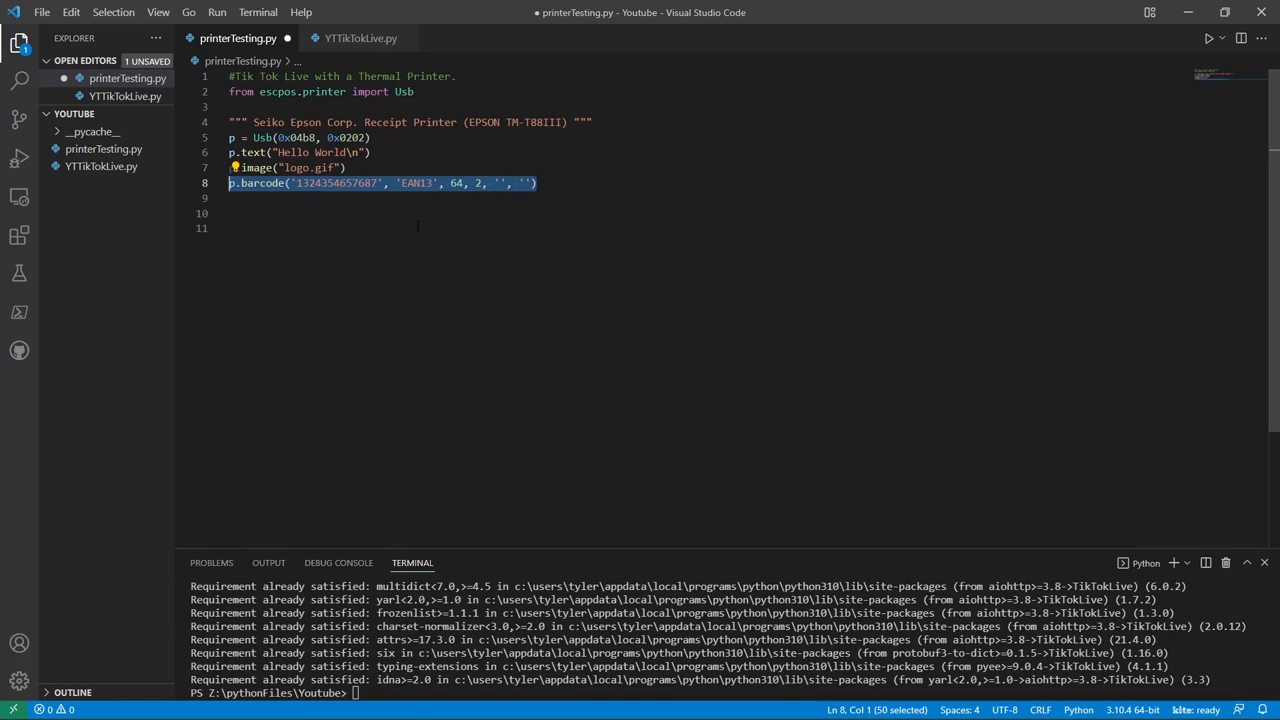
type("p.cut()")
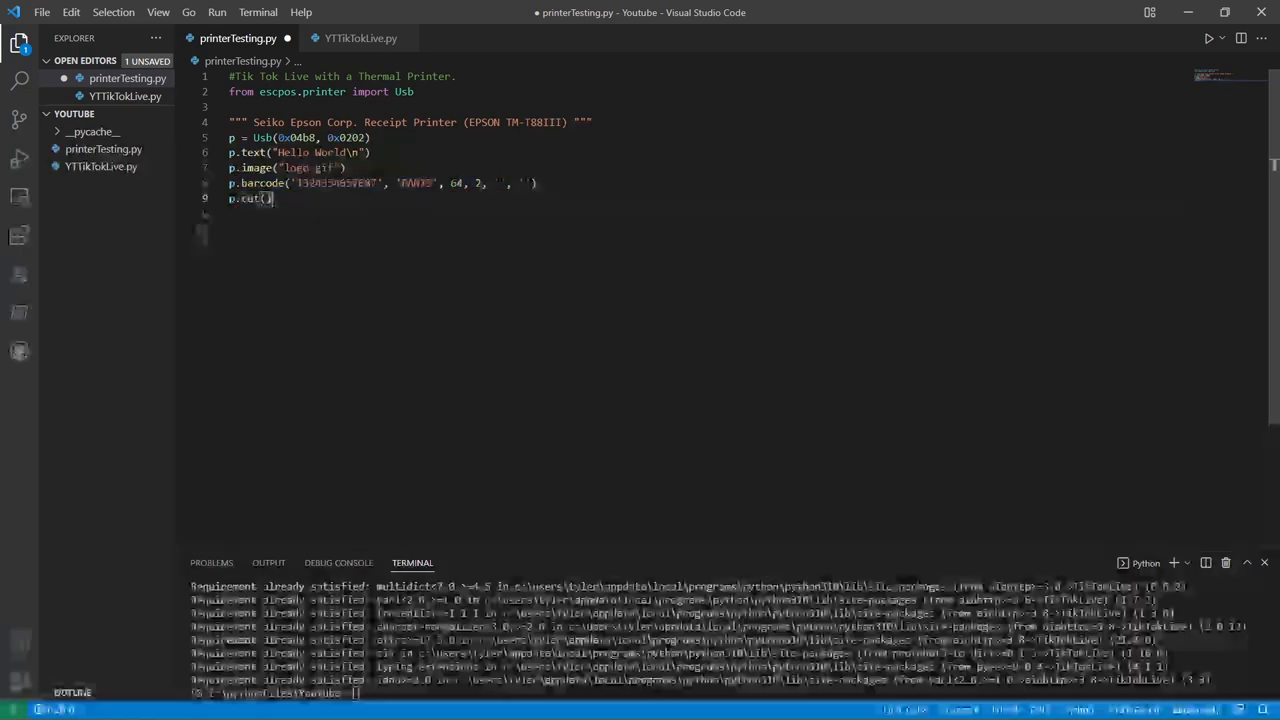
double_click(256, 198)
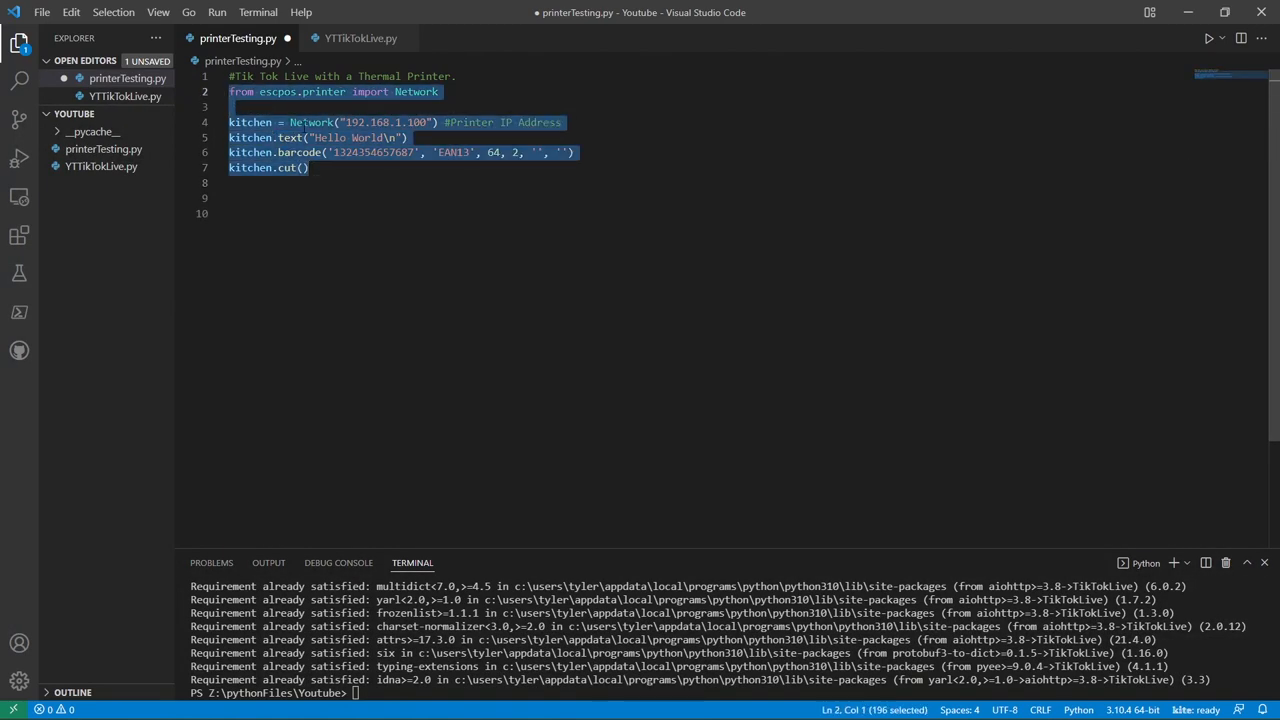
Step: Strip the example to the header comment and 'from escpos.printer import Serial'
left_click(344, 168)
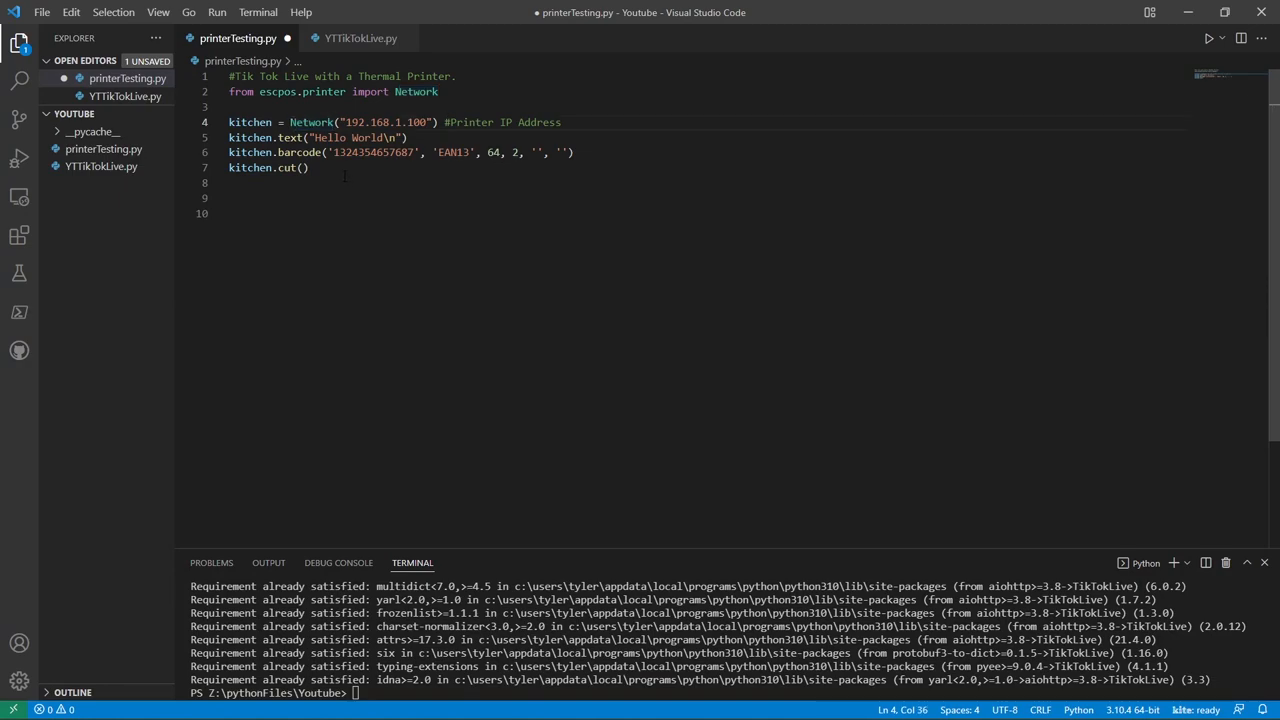
left_click_drag(228, 92, 308, 168)
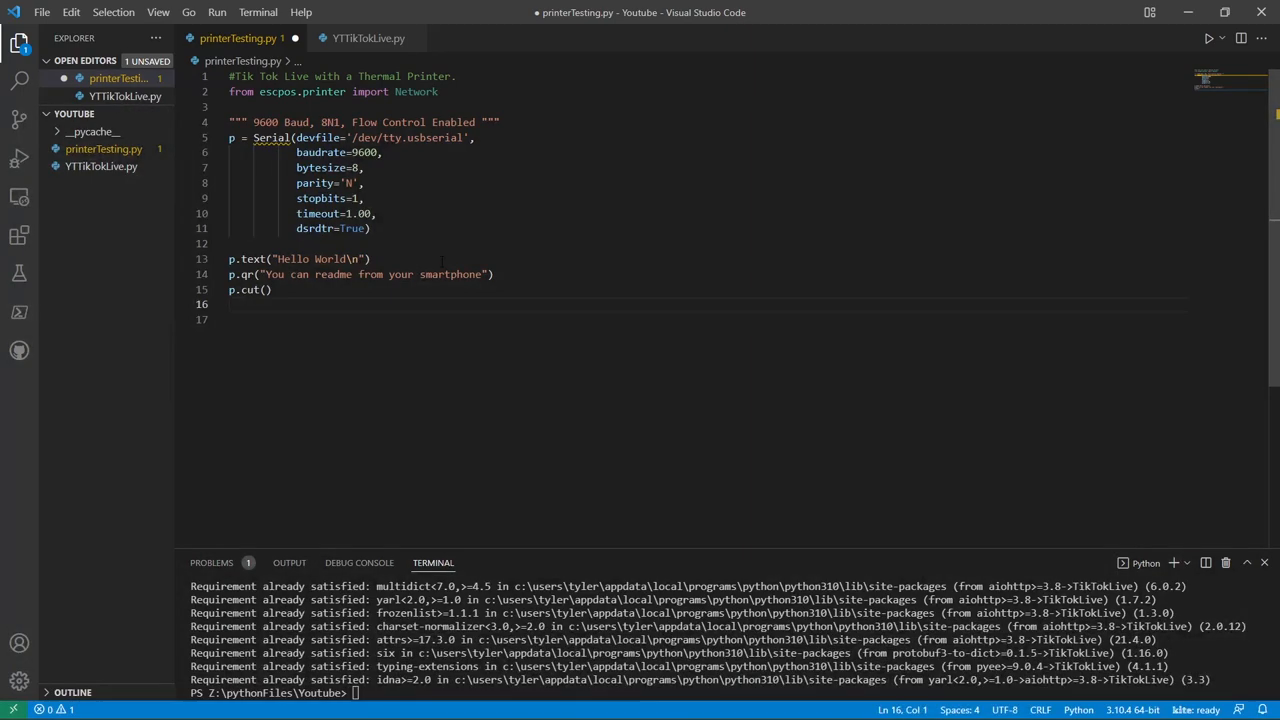
left_click(364, 184)
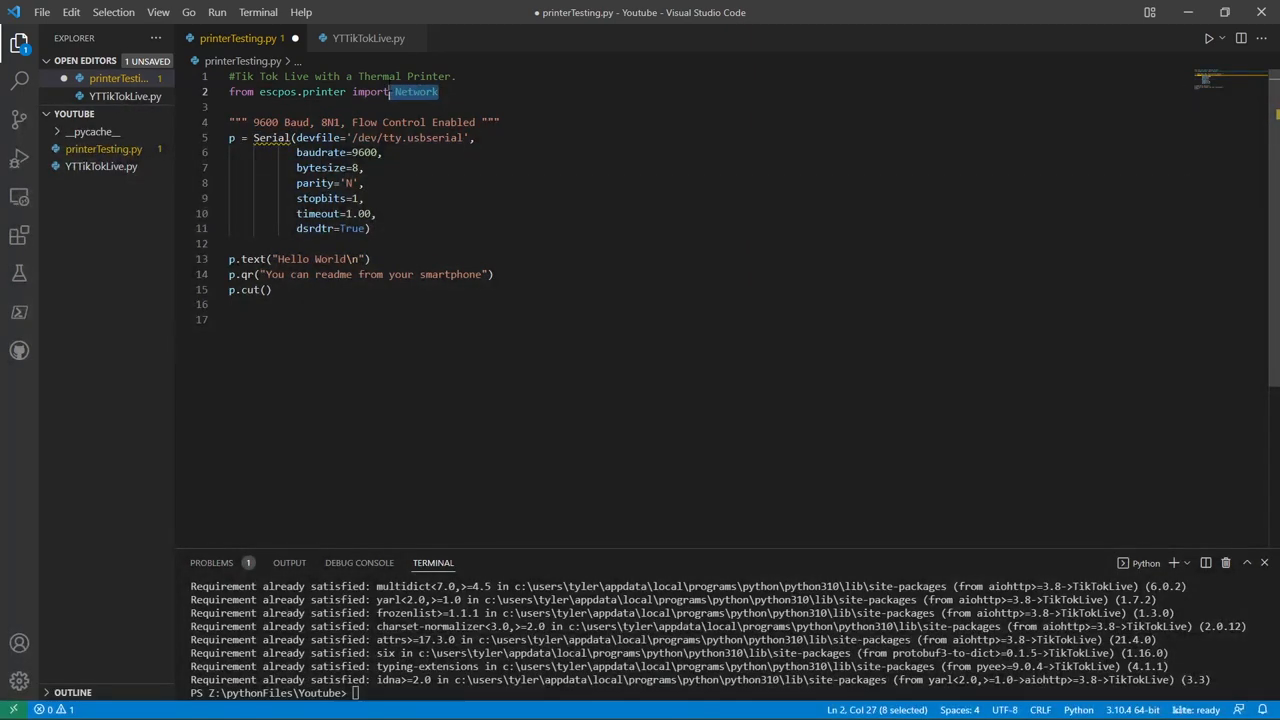
mouse_move(416, 92)
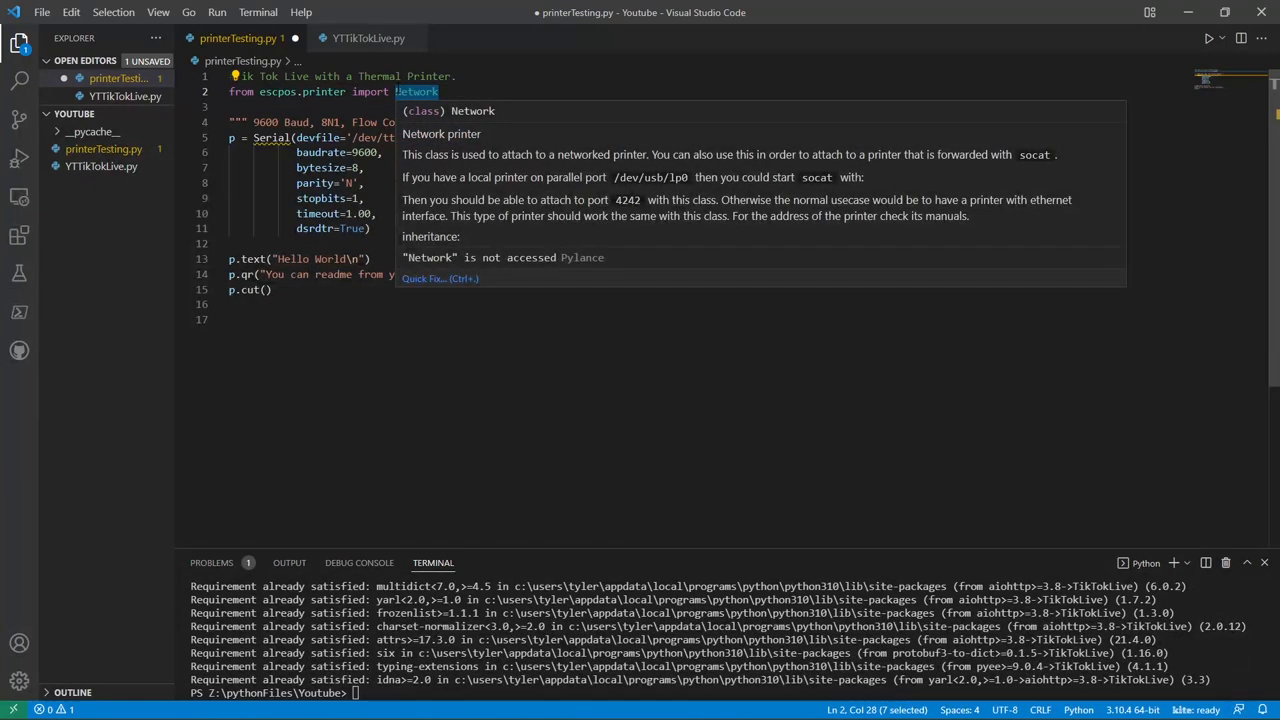
type("Serial")
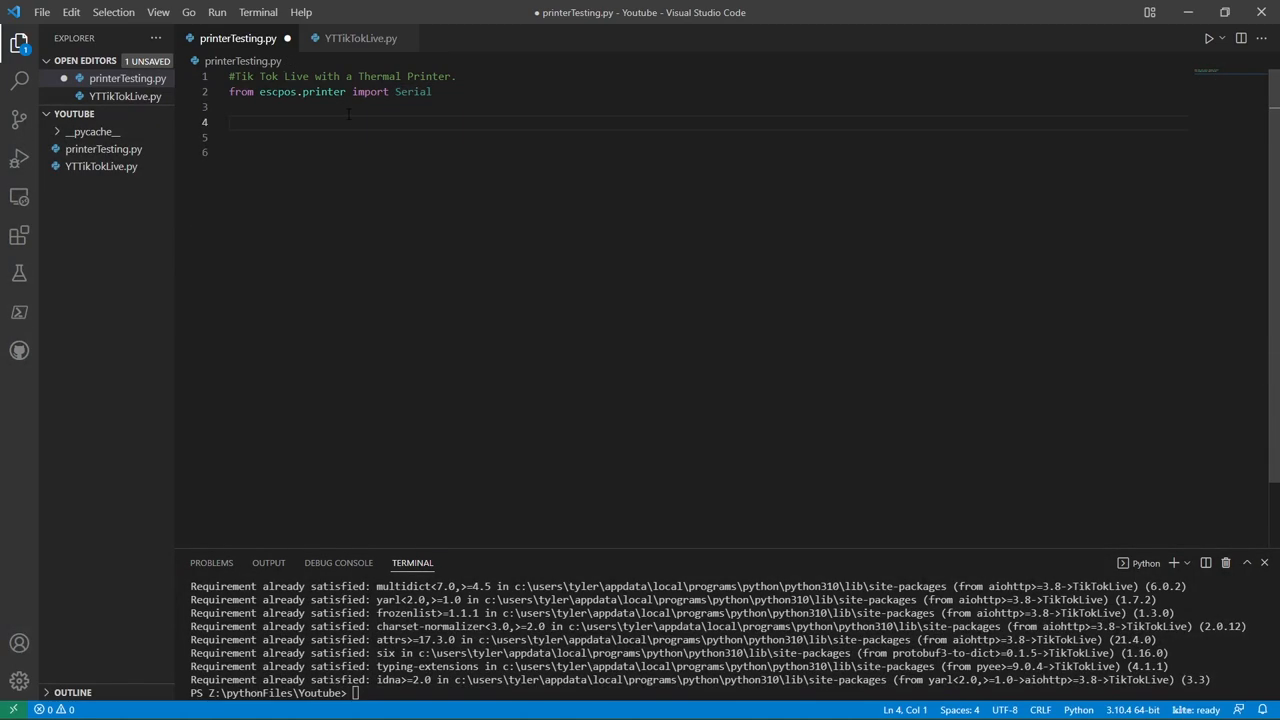
Step: View the TikTokLive client event example in YTTikTokLive.py
left_click(356, 38)
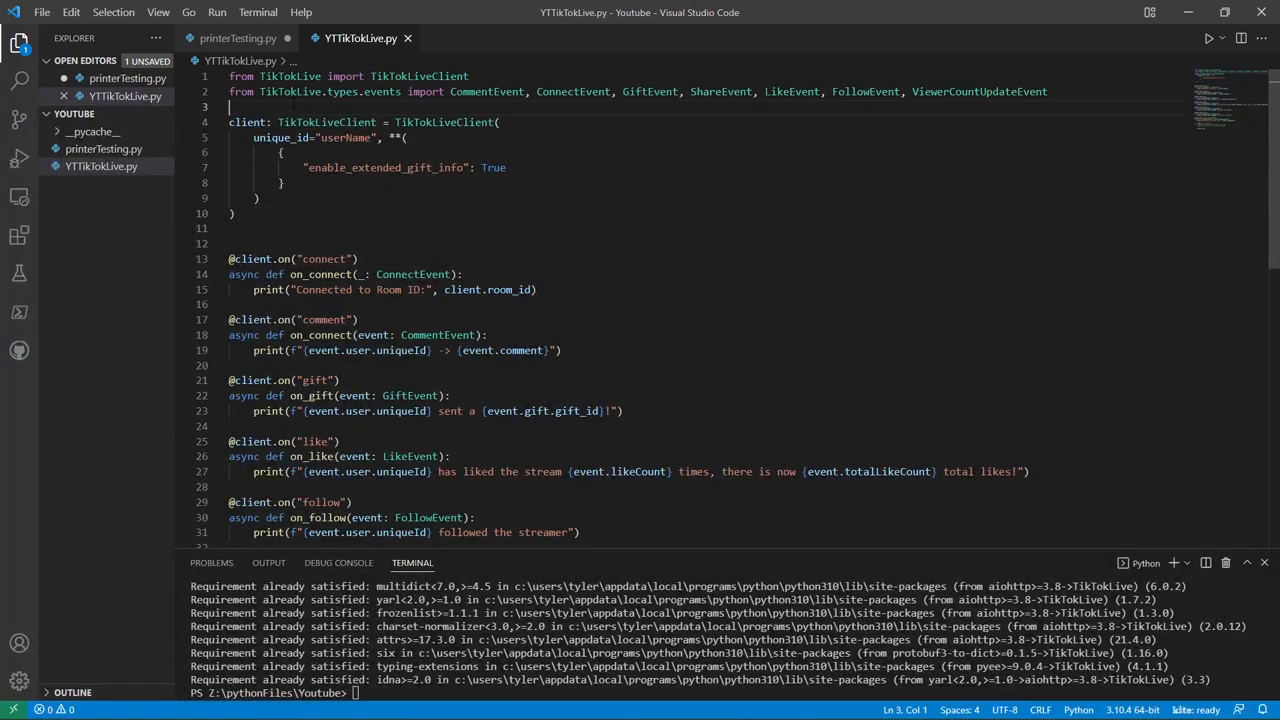
scroll("down", 3)
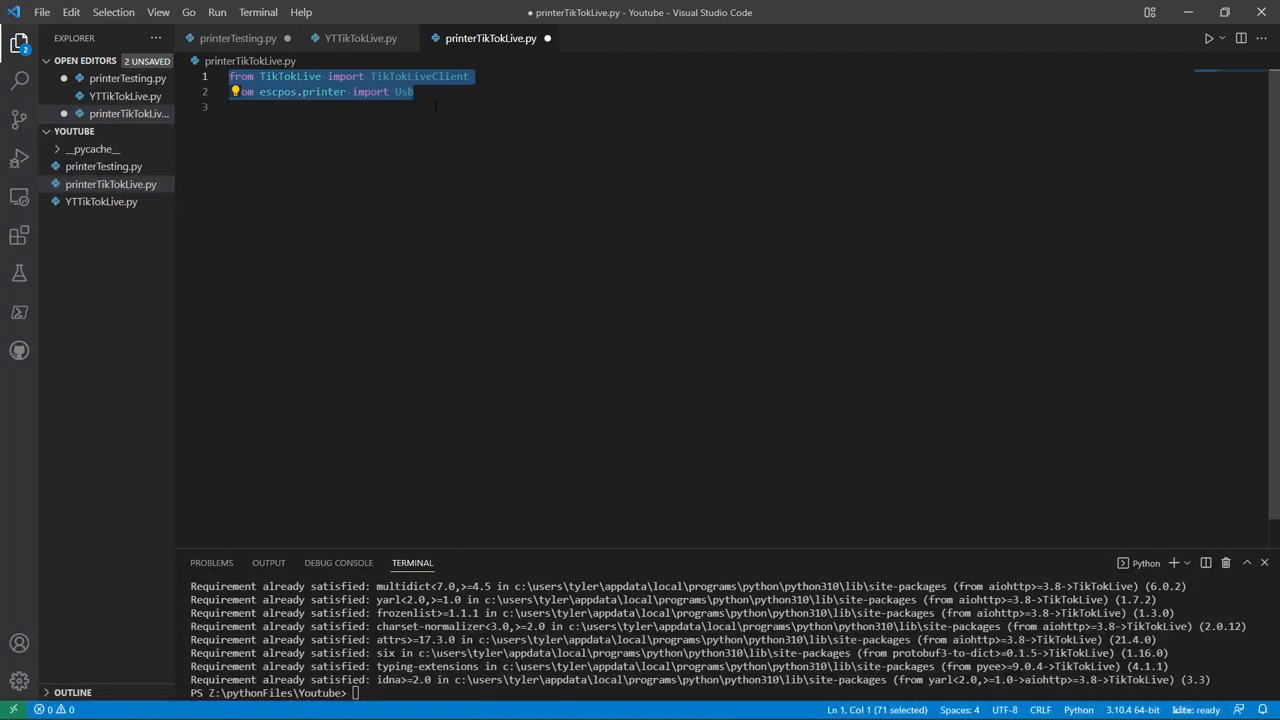
Step: Import CommentEvent, ConnectEvent, GiftEvent, ShareEvent and add the TikTokLiveClient with a main block running it
type("from TikTokLive.types.events import CommentEvent, ConnectEvent, GiftEvent, ShareEvent, LikeEvent, FollowEvent, ViewerCountUpdateEvent")
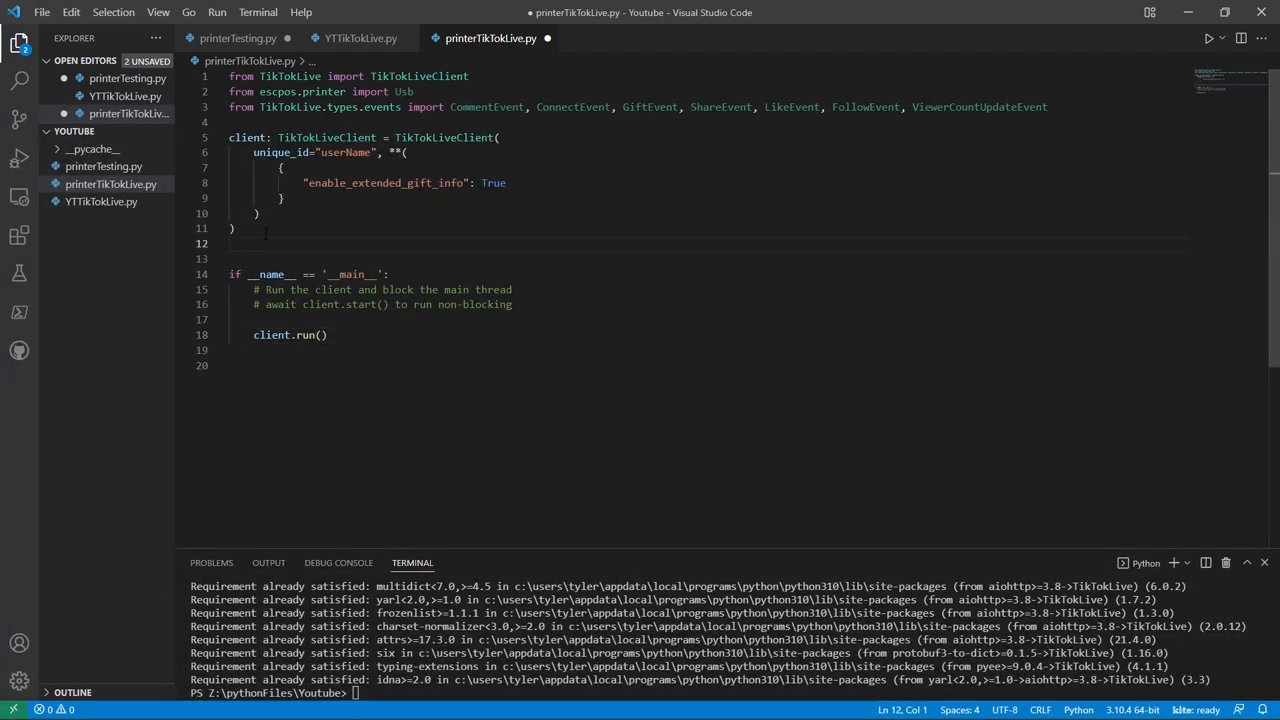
key("Enter")
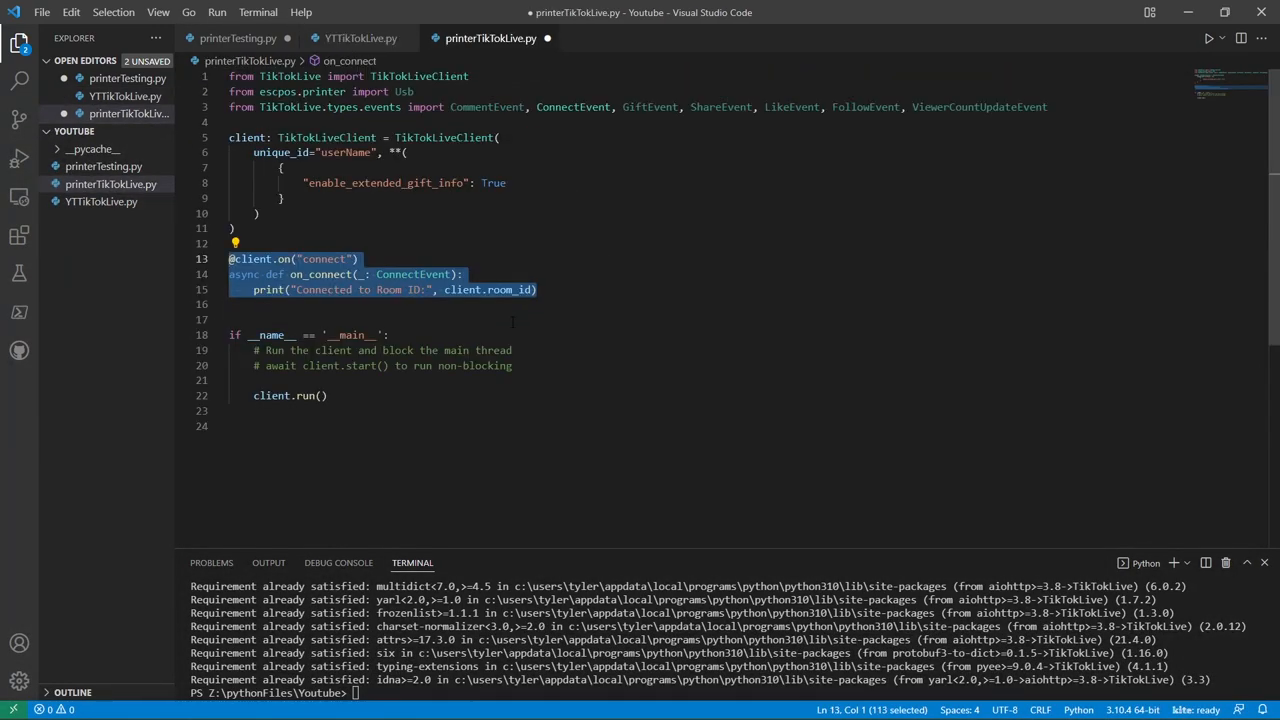
mouse_move(502, 310)
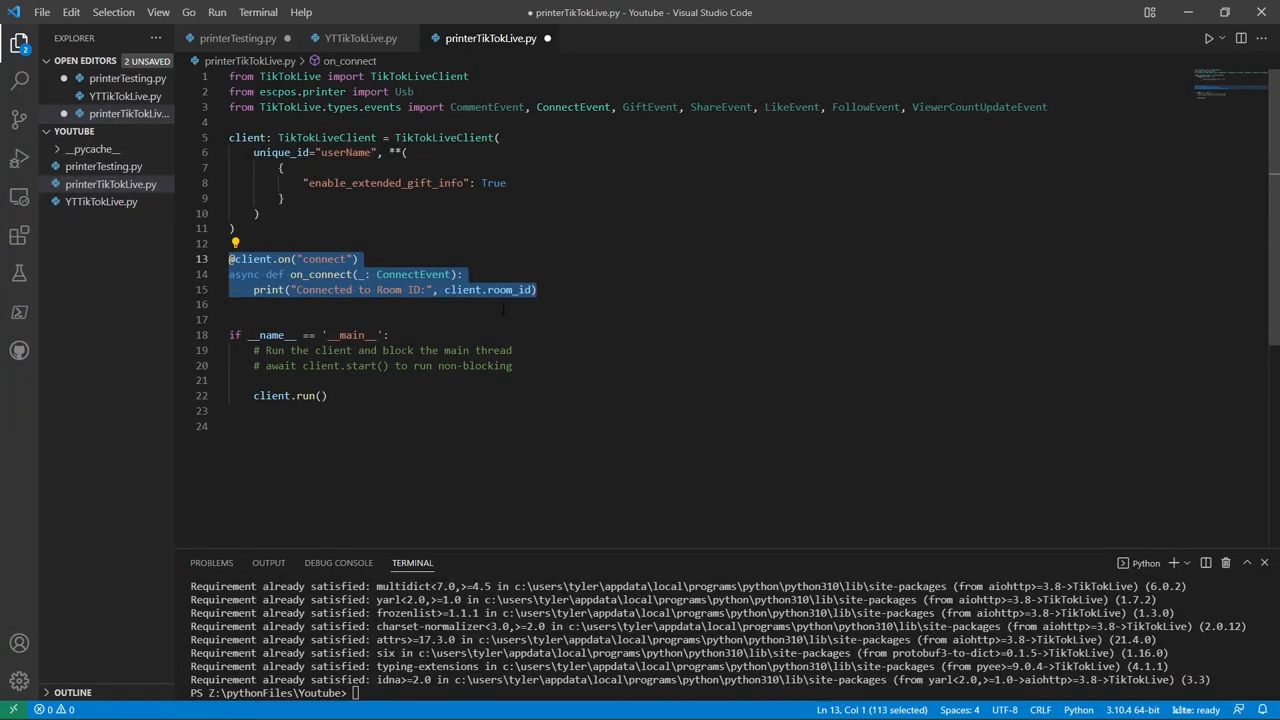
left_click(540, 288)
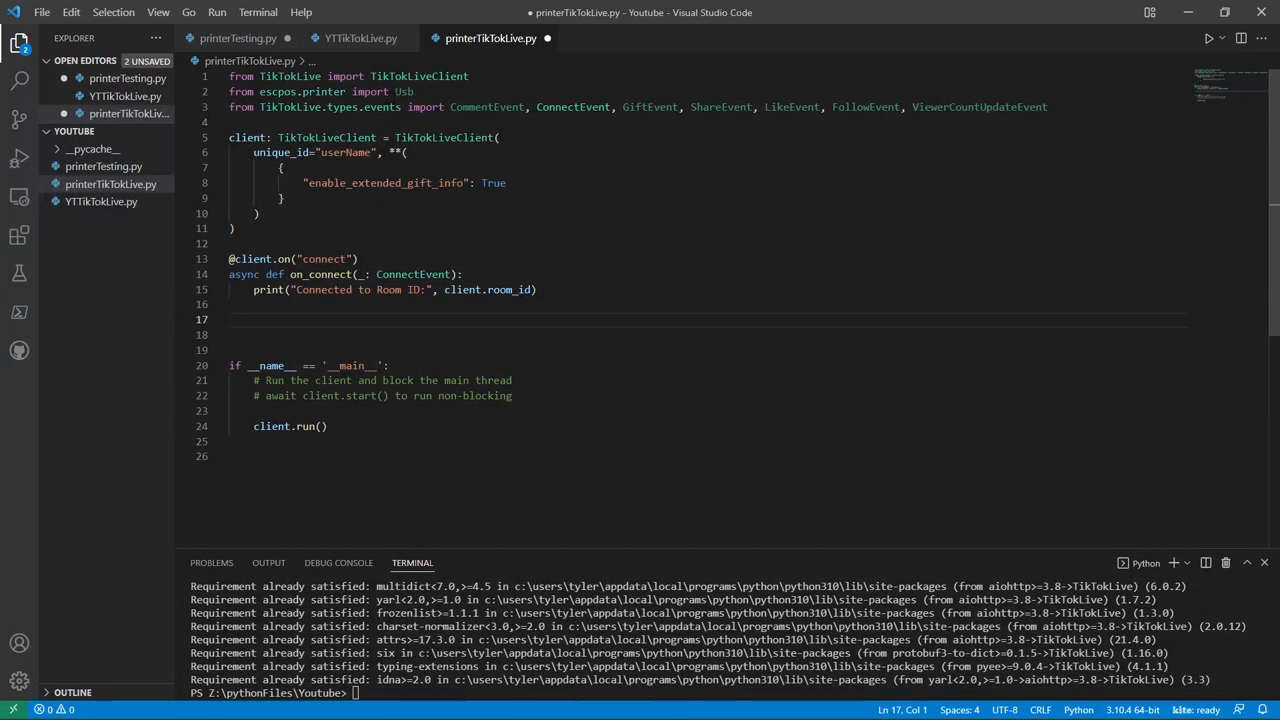
mouse_move(356, 38)
type("p = Usb(0x04b8, 0x0202,)")
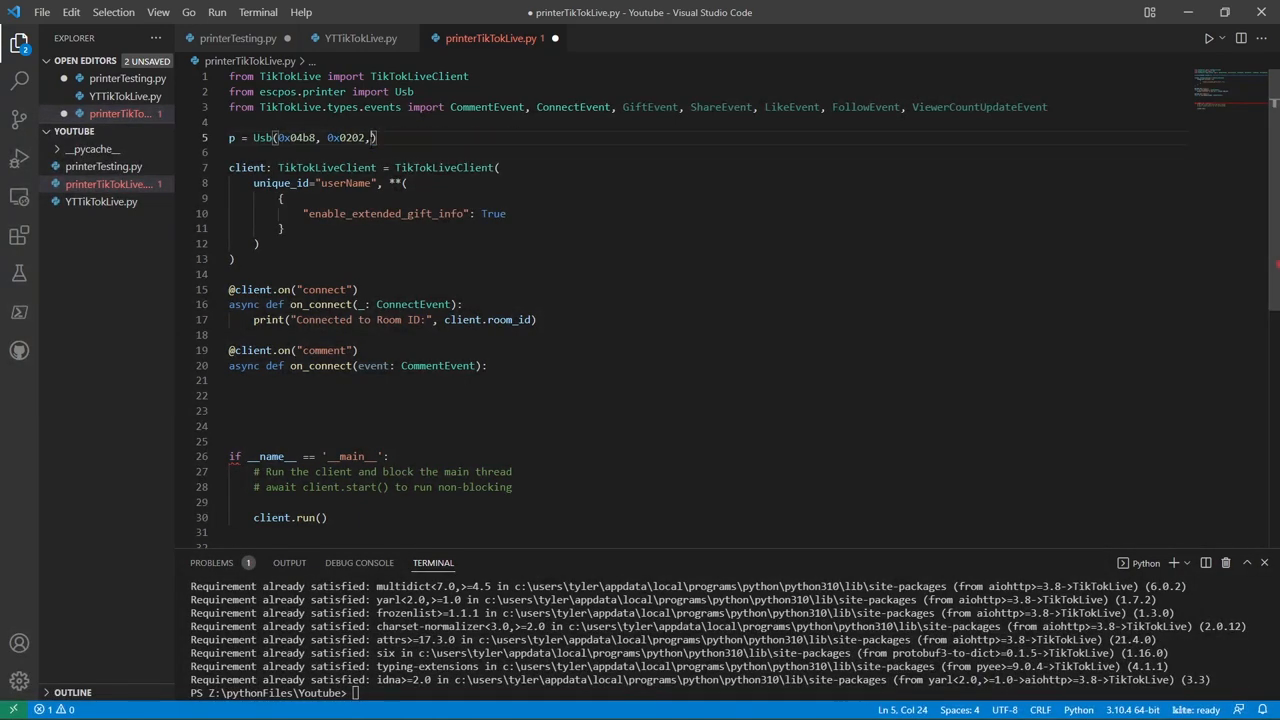
Step: Print the commenter's name and comment with p.text and their profile picture with p.image(...urls[0])
key("BackSpace")
type("p.text(f'{event.user.uniqueId} commented on the video saying {event.comment}\\n')")
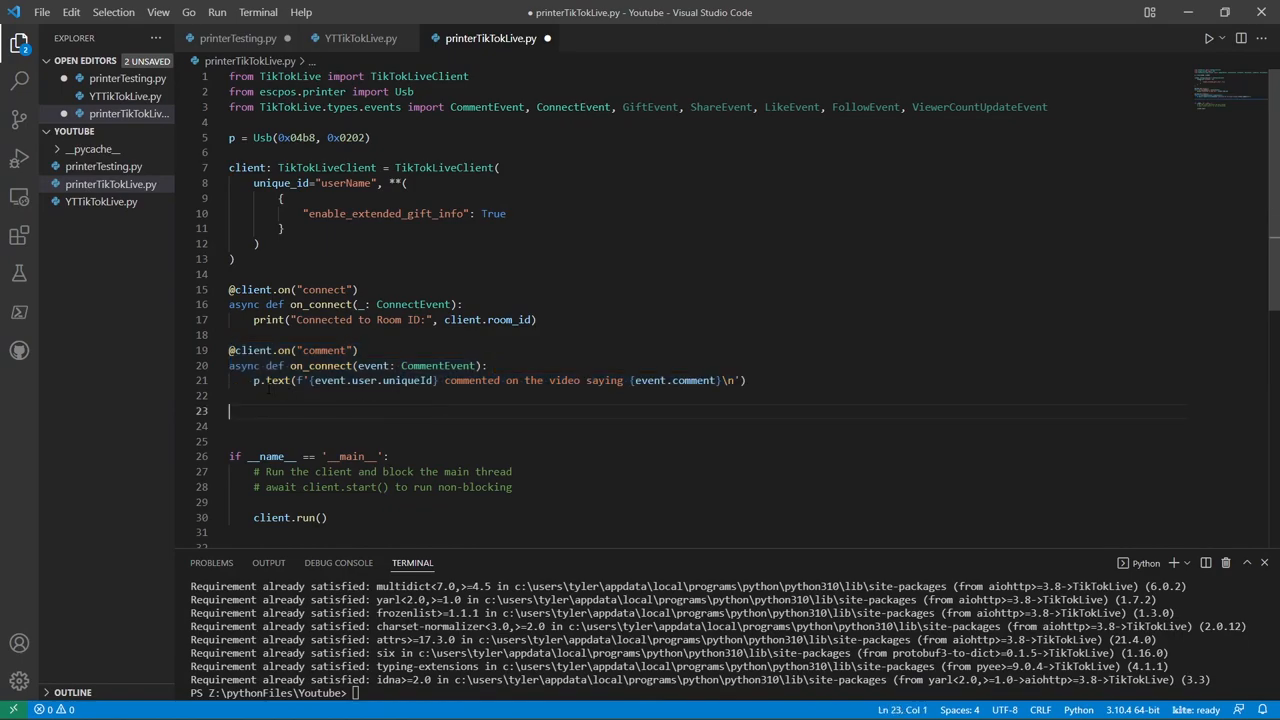
double_click(408, 380)
type("p.image(event.user.profilePicture.urls[0")
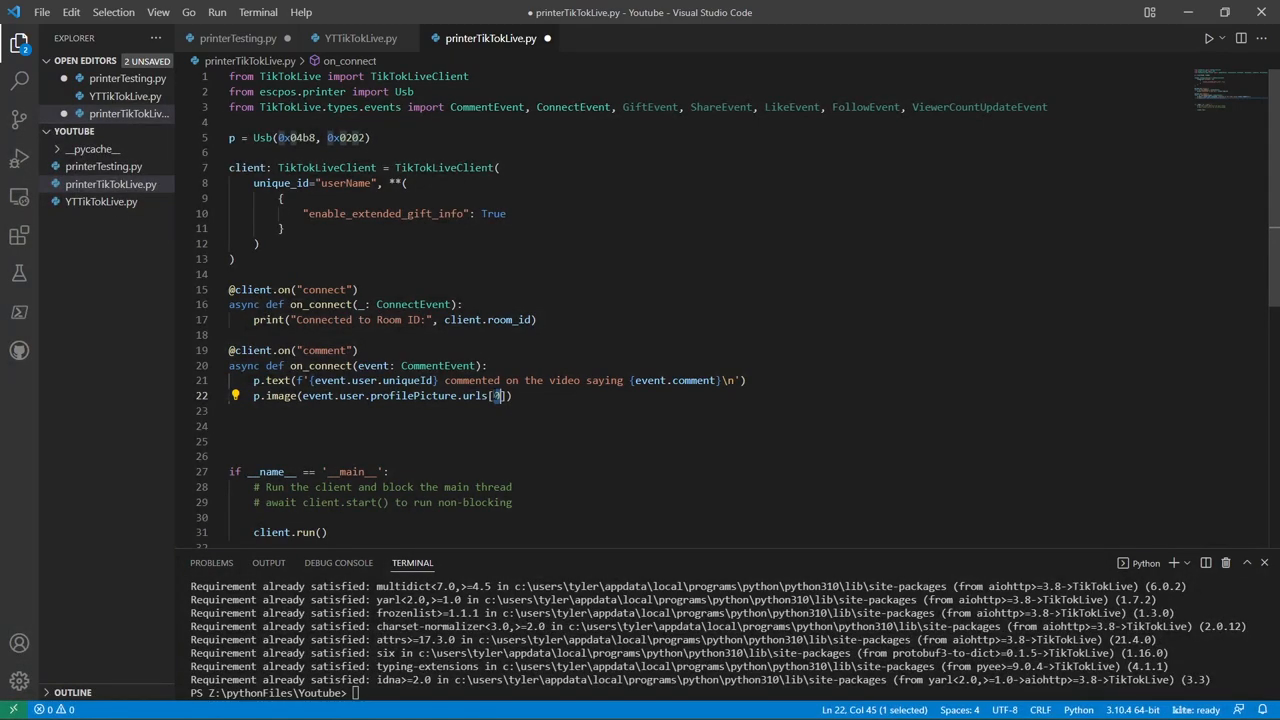
type("0")
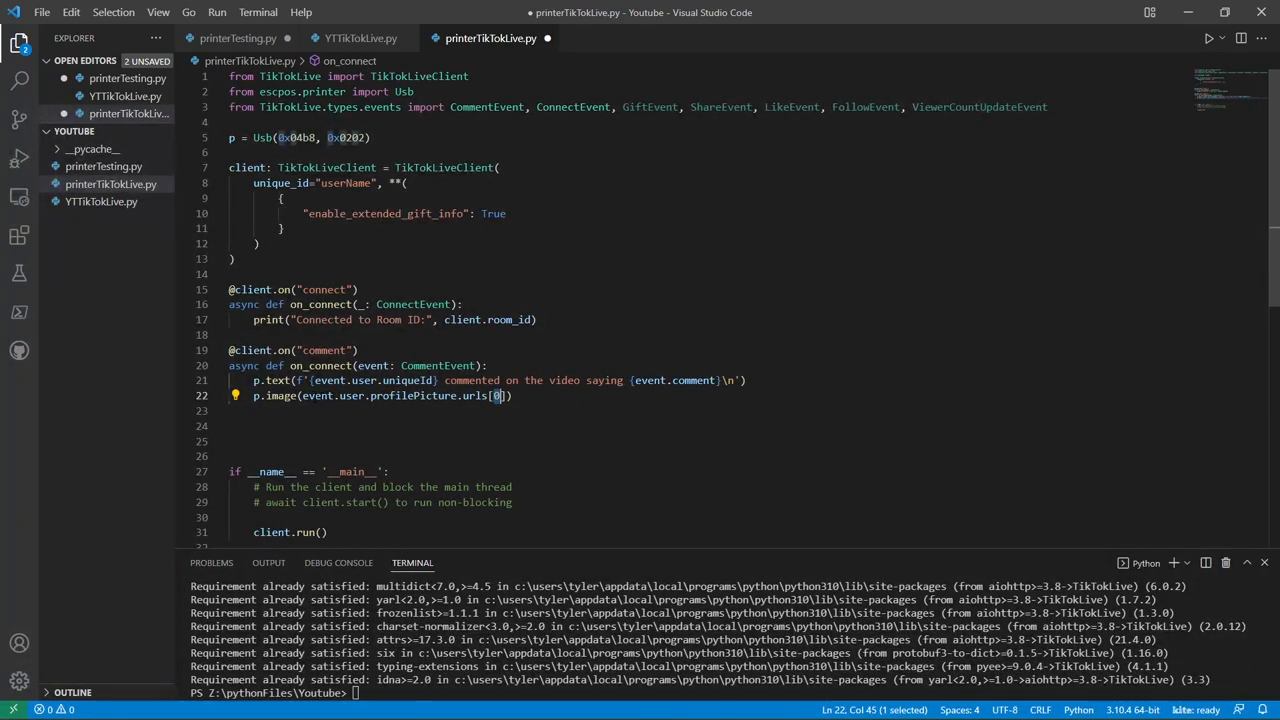